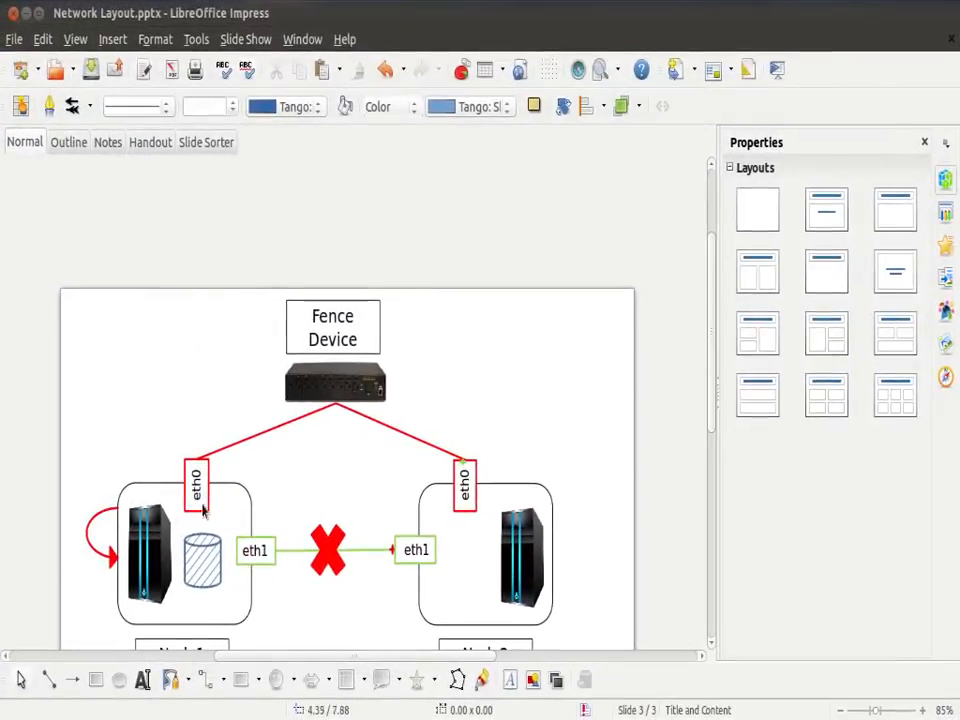
# - List physical volumes with pvs, showing 1IET_00010001 backing volume group VG_WEB
pyautogui.scroll(-3)
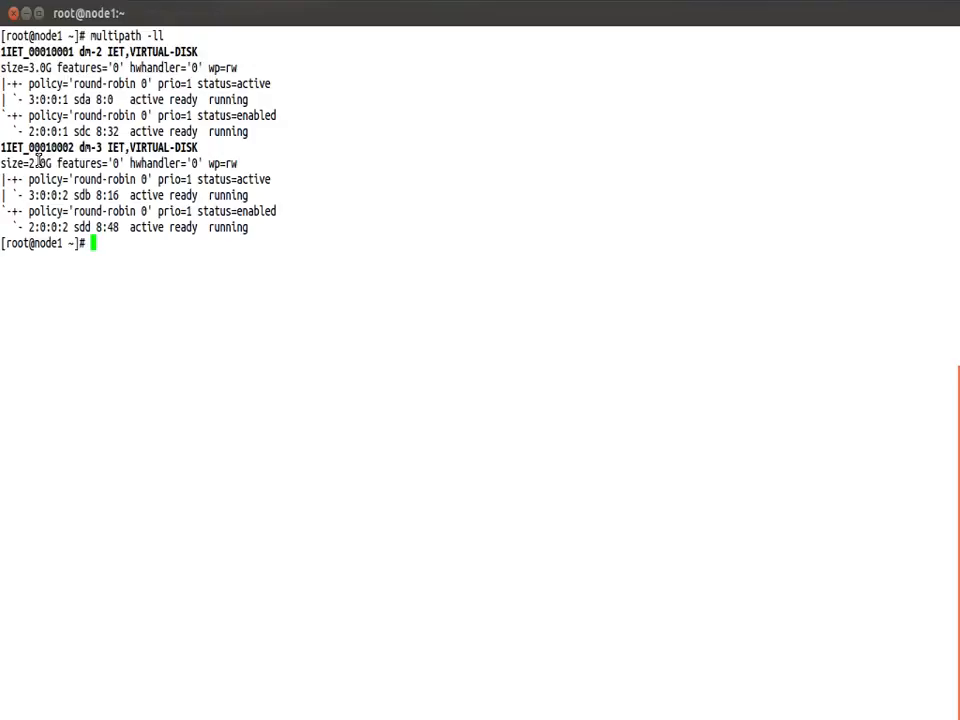
pyautogui.moveTo(318, 284)
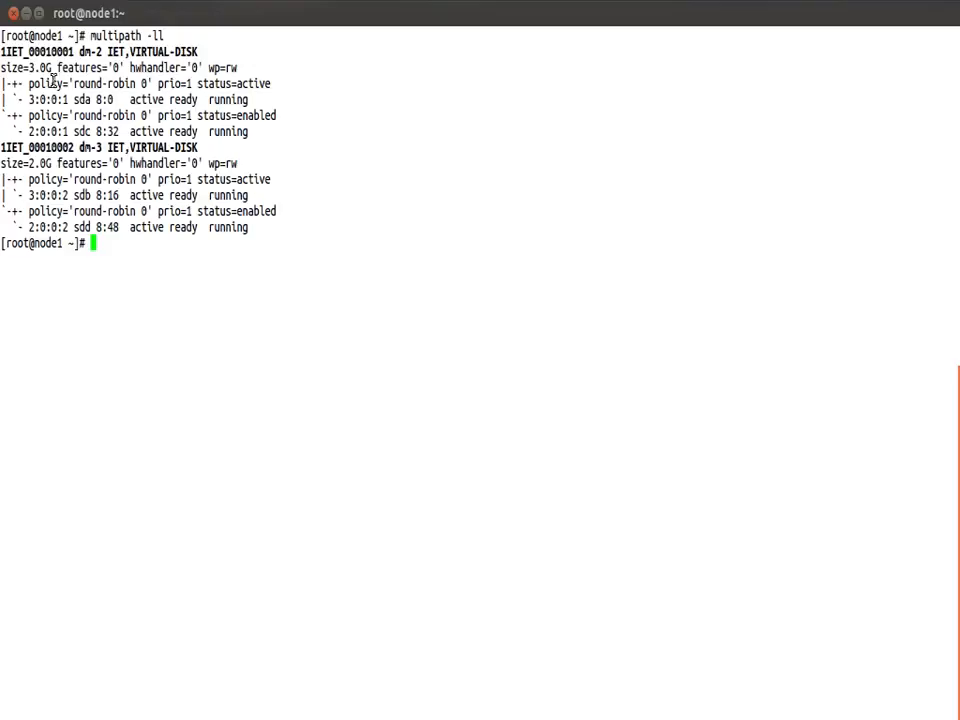
pyautogui.doubleClick(36, 52)
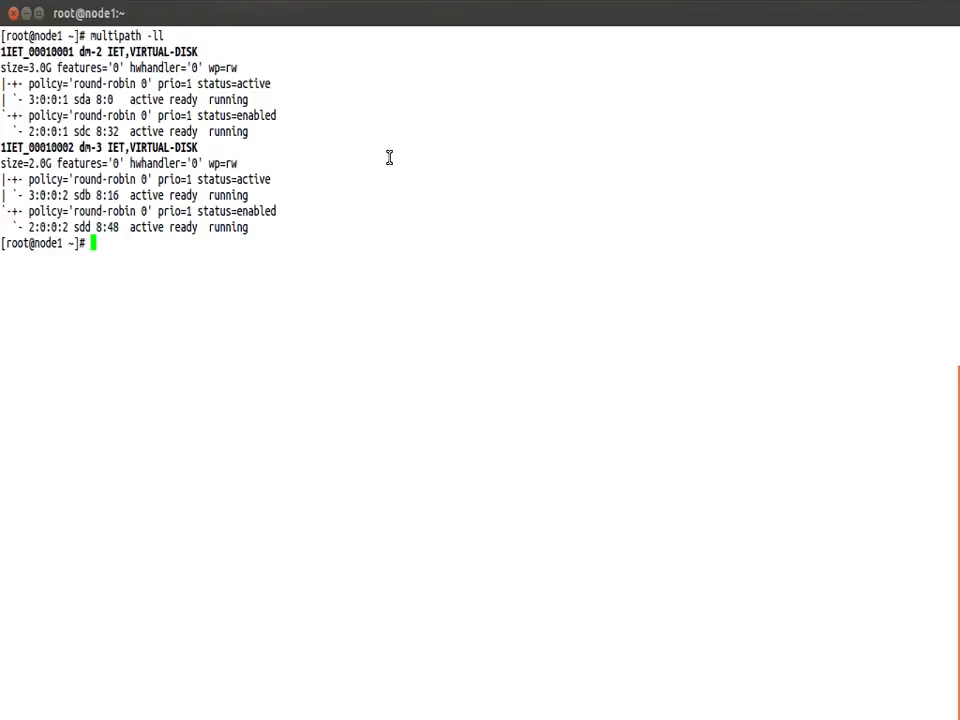
pyautogui.write('pvs')
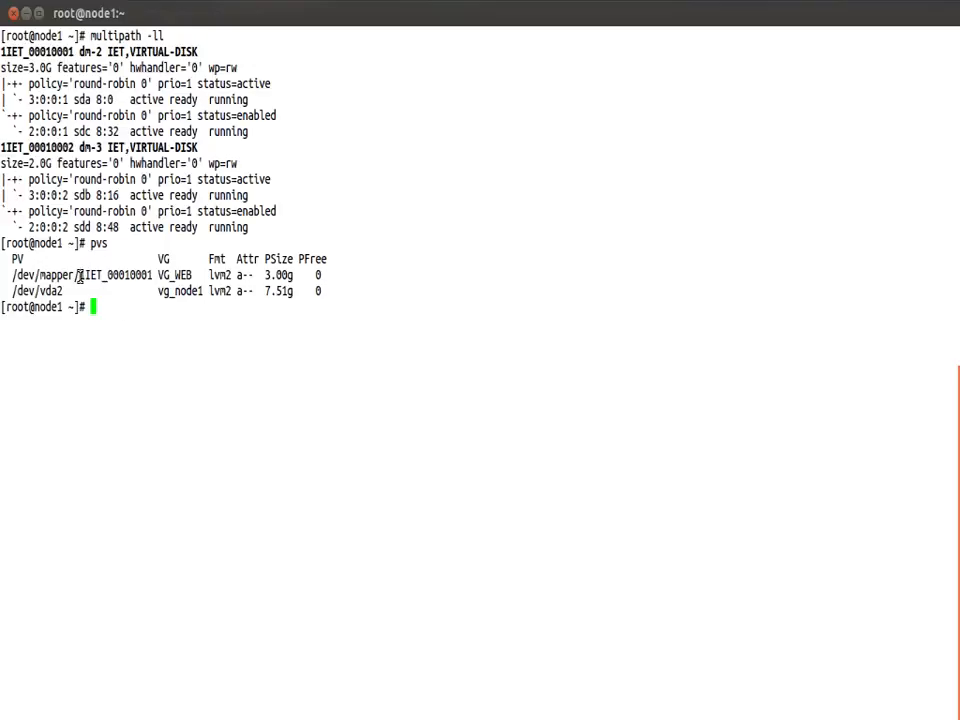
pyautogui.moveTo(168, 340)
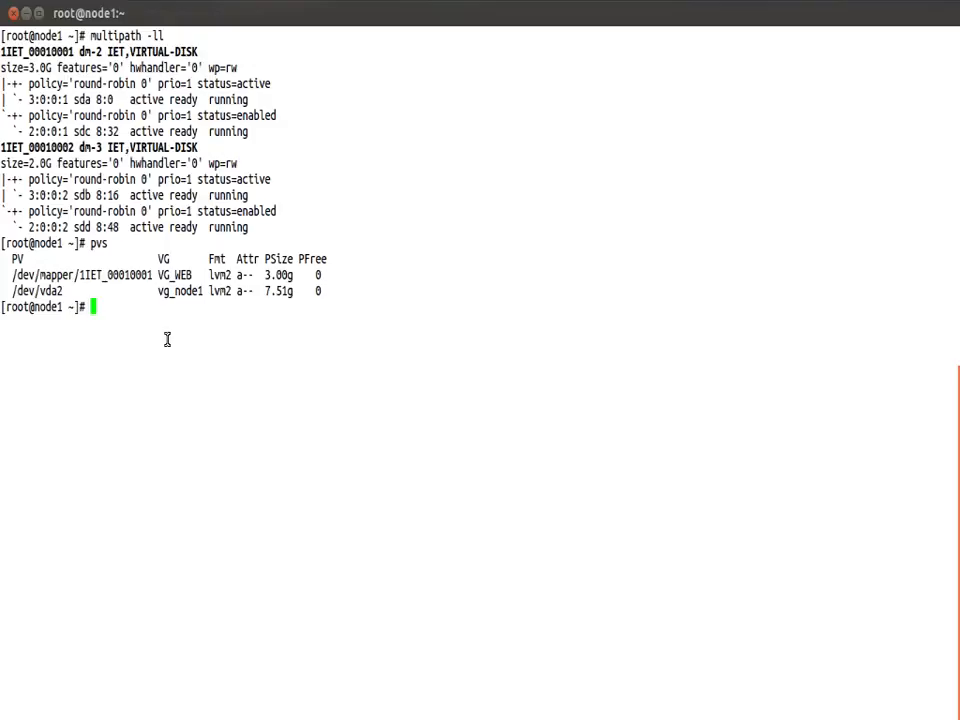
# - Write quorum label to /dev/mapper/1IET_00010002 with mkqdisk -c ... -l quorum, confirming y
pyautogui.write('cl')
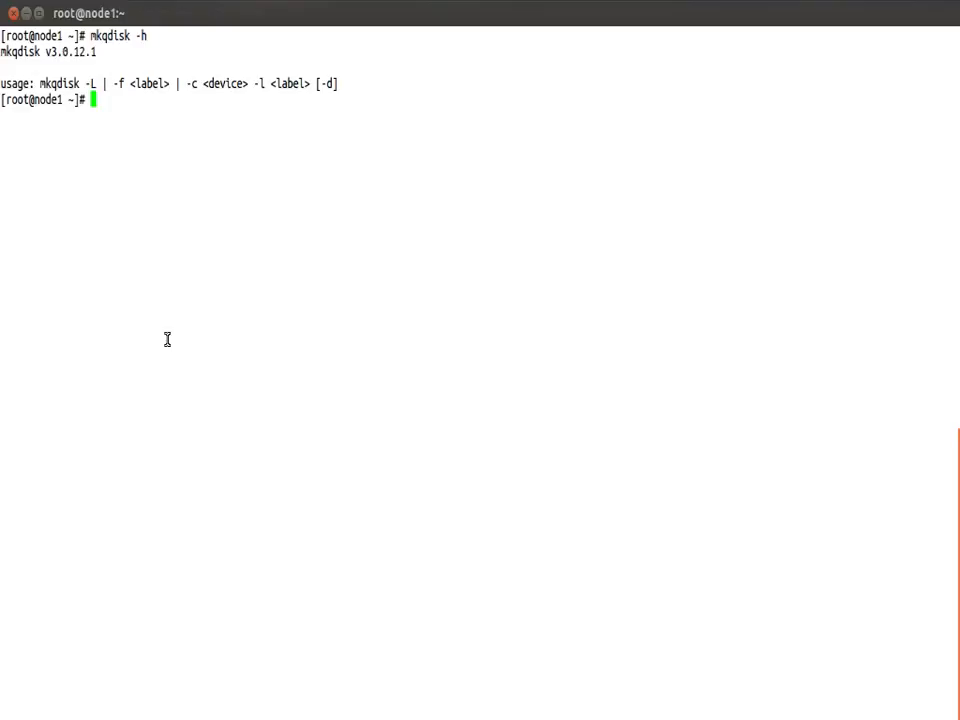
pyautogui.write('mkqdisk -')
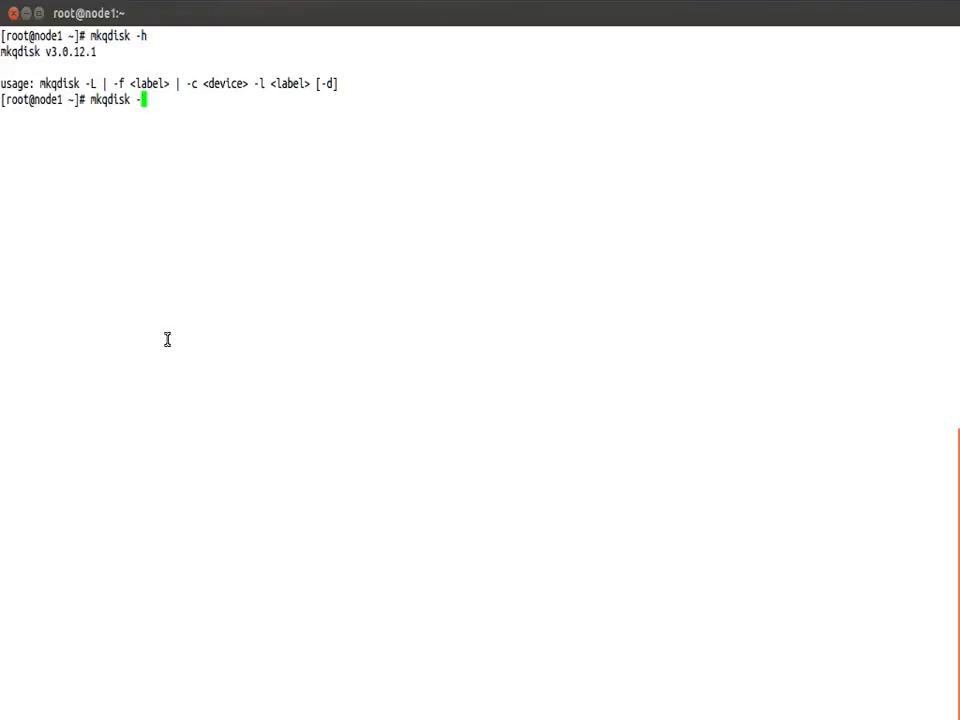
pyautogui.press('BackSpace')
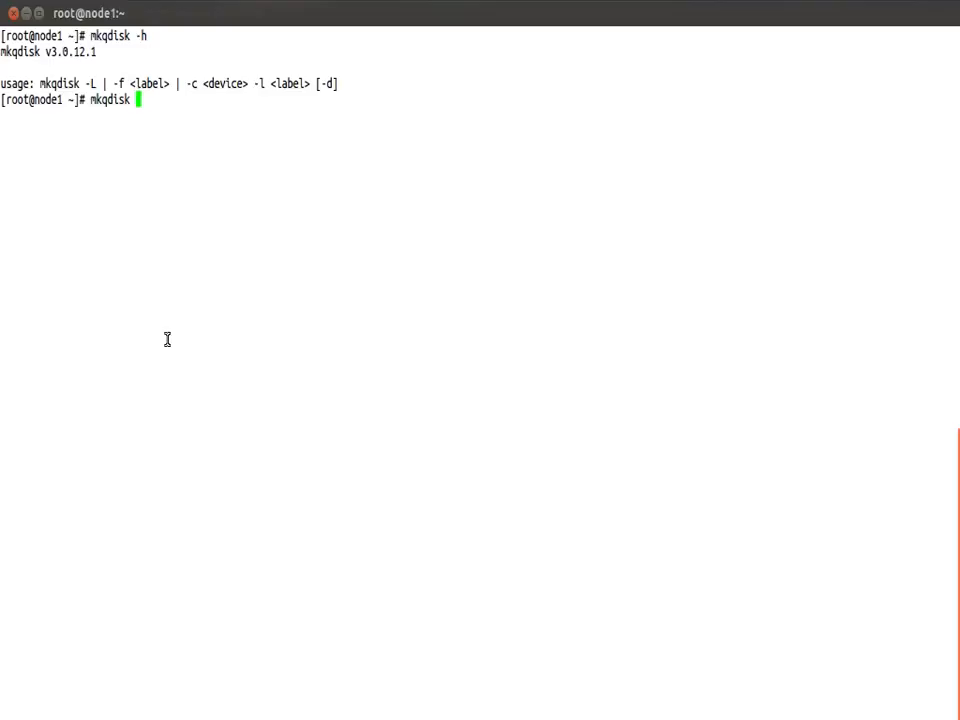
pyautogui.write('-c /')
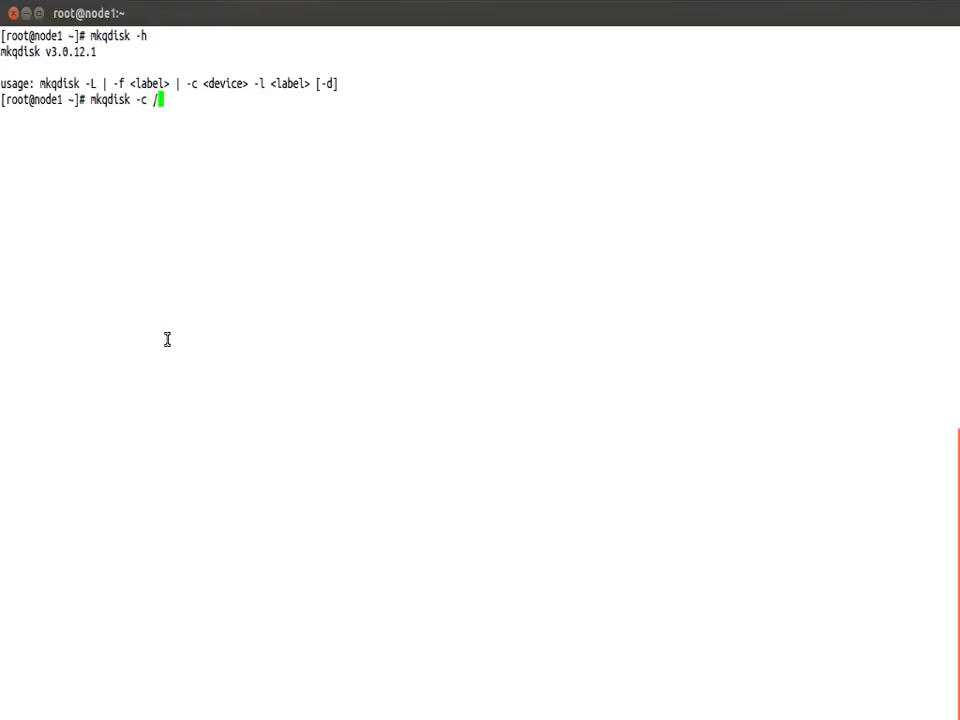
pyautogui.write('dev/m')
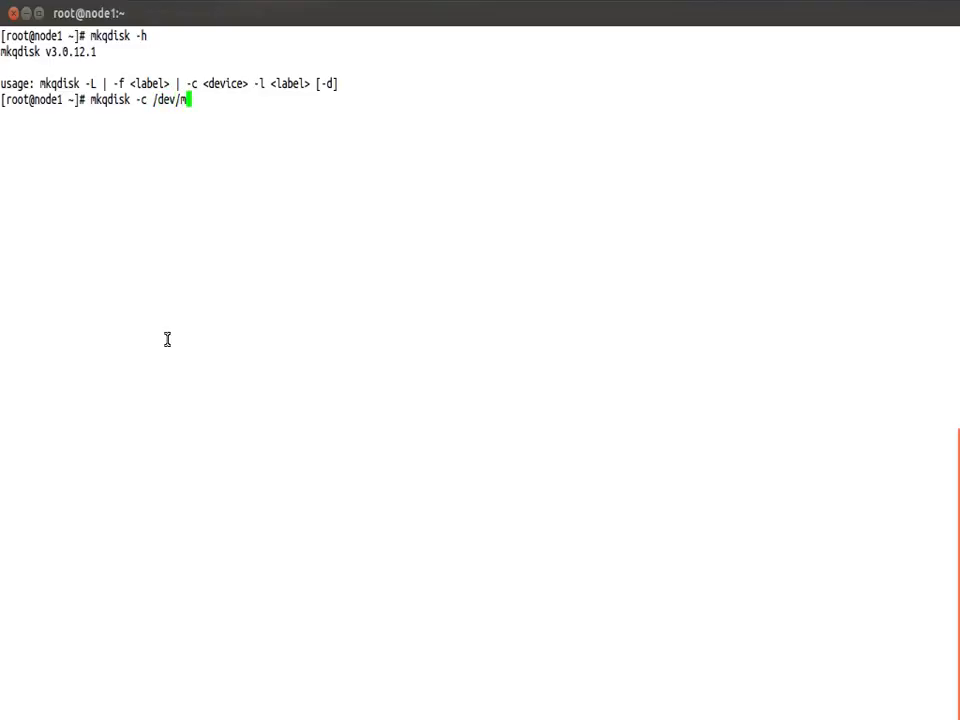
pyautogui.write('apper/1IET_0001000')
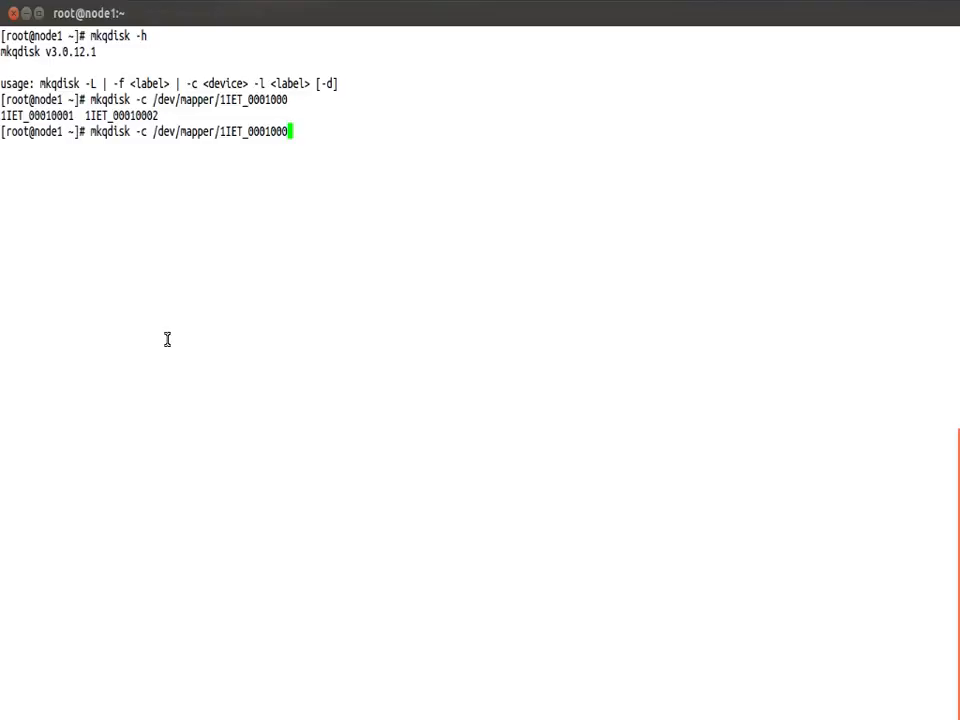
pyautogui.write('2 -l quo')
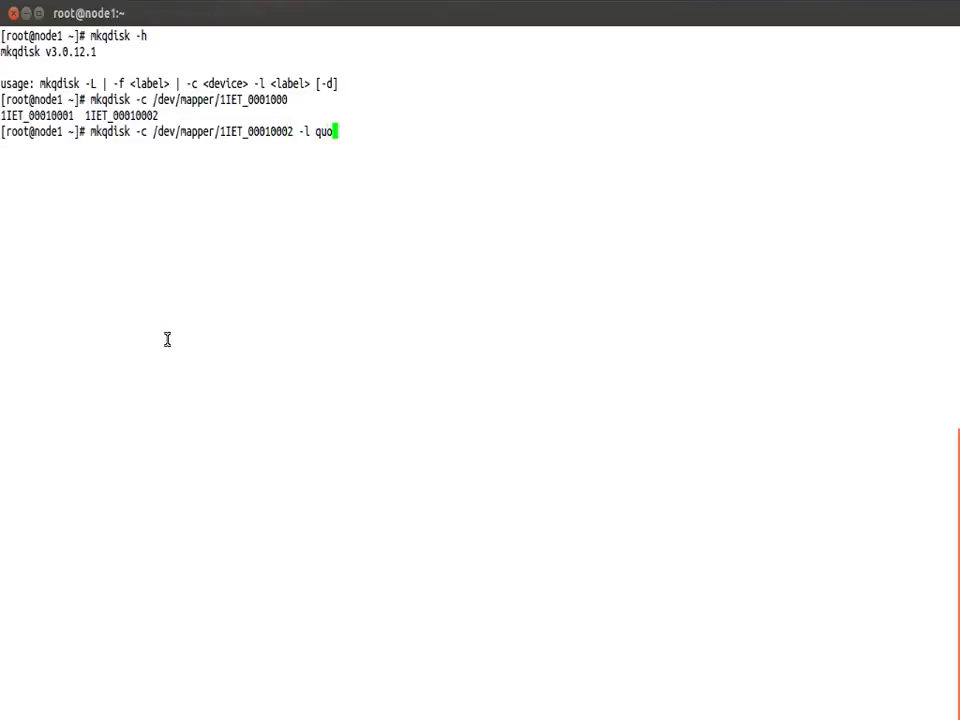
pyautogui.write('rum')
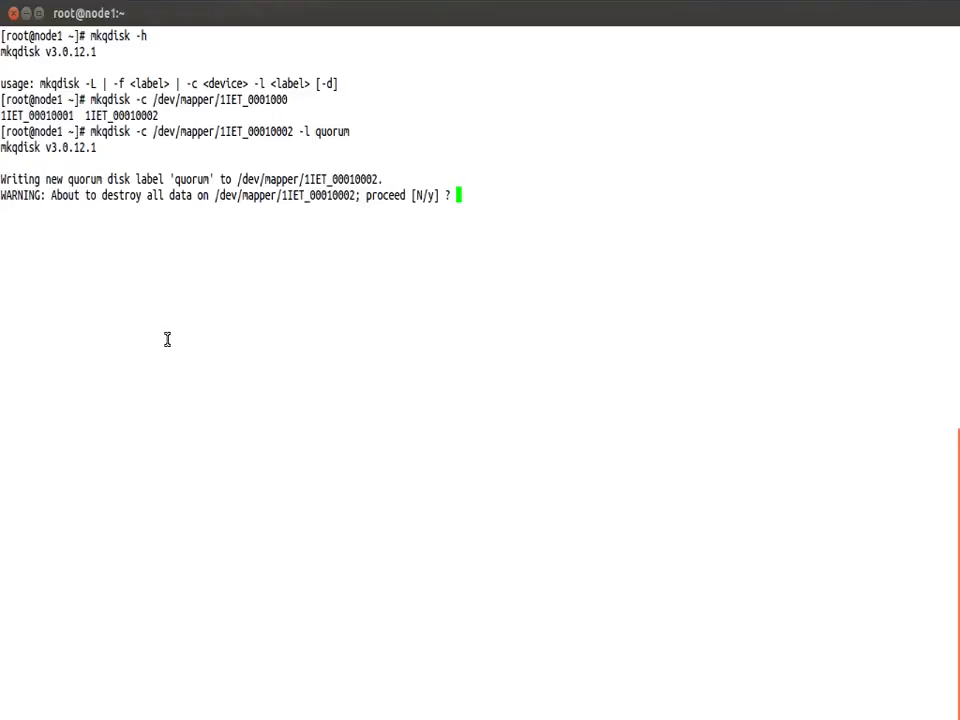
pyautogui.write('y')
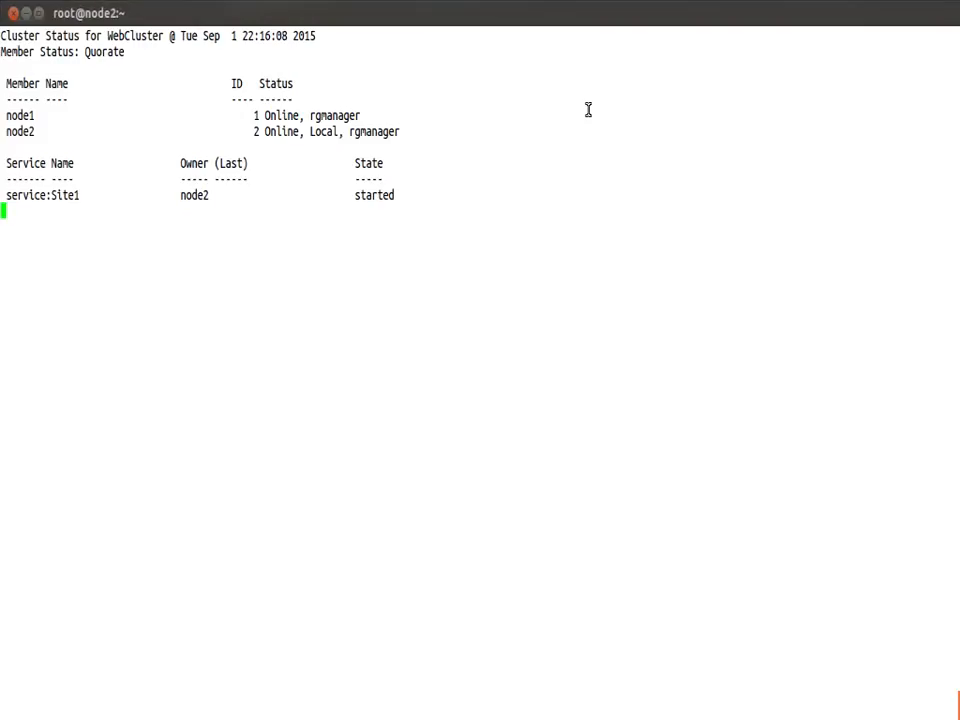
# - Clear node2's terminal before viewing the clustat output for WebCluster
pyautogui.write('cle')
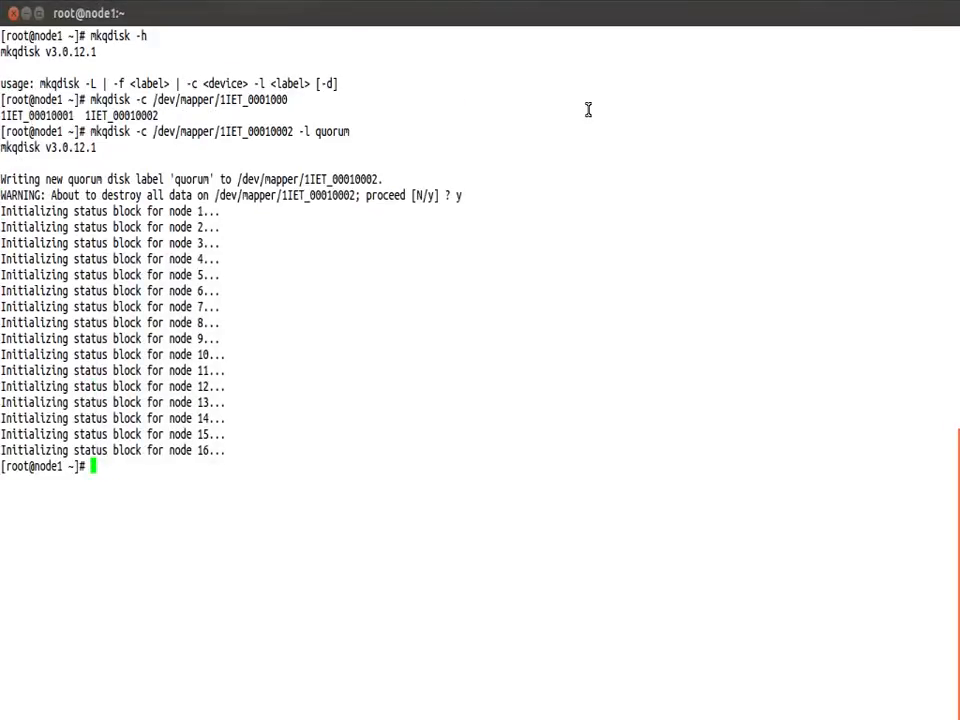
pyautogui.write('c')
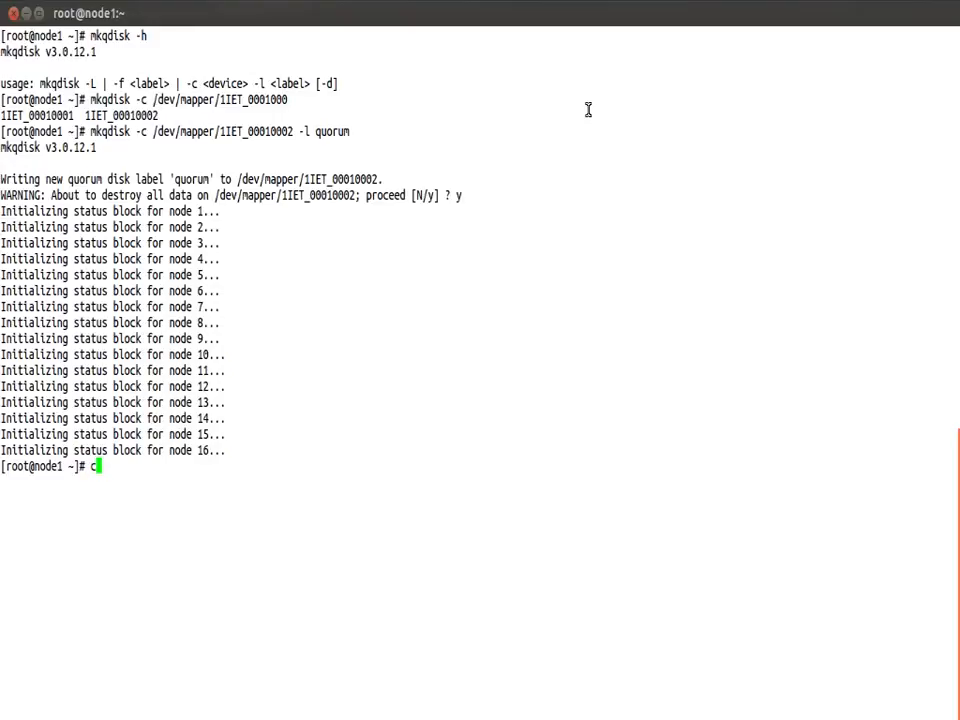
pyautogui.write('lear')
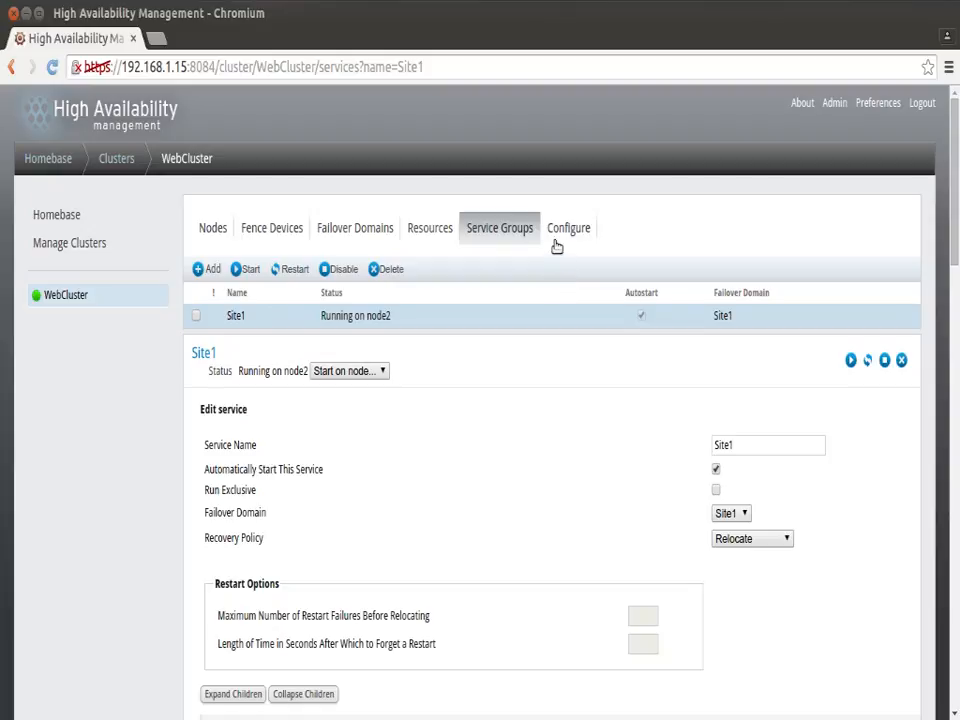
# - Enable a quorum disk for WebCluster, identified by device label quorum
pyautogui.click(568, 228)
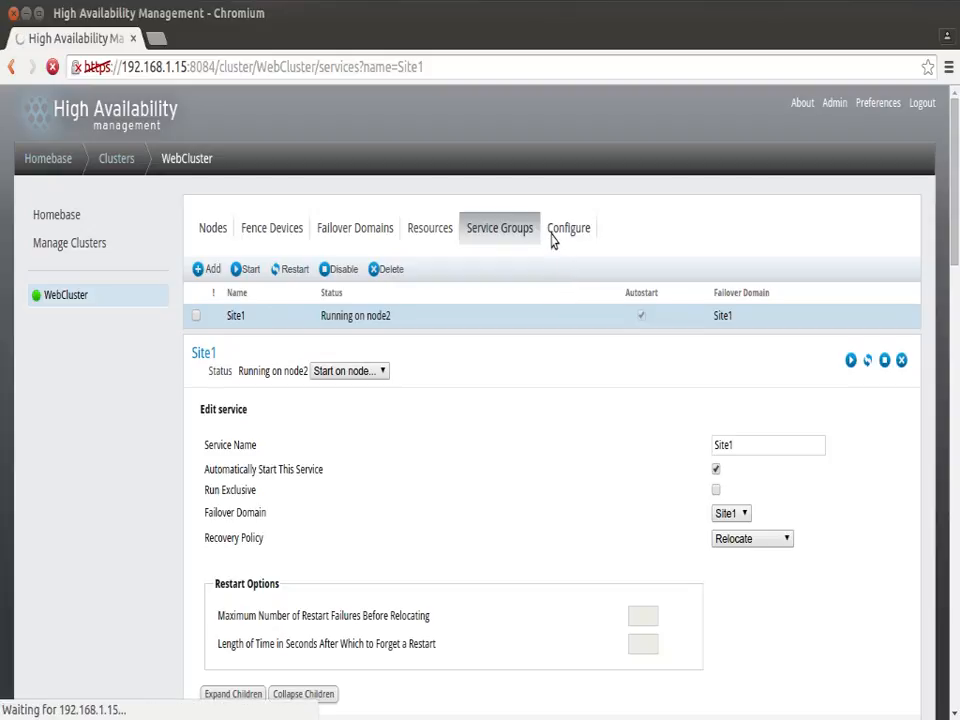
pyautogui.click(568, 228)
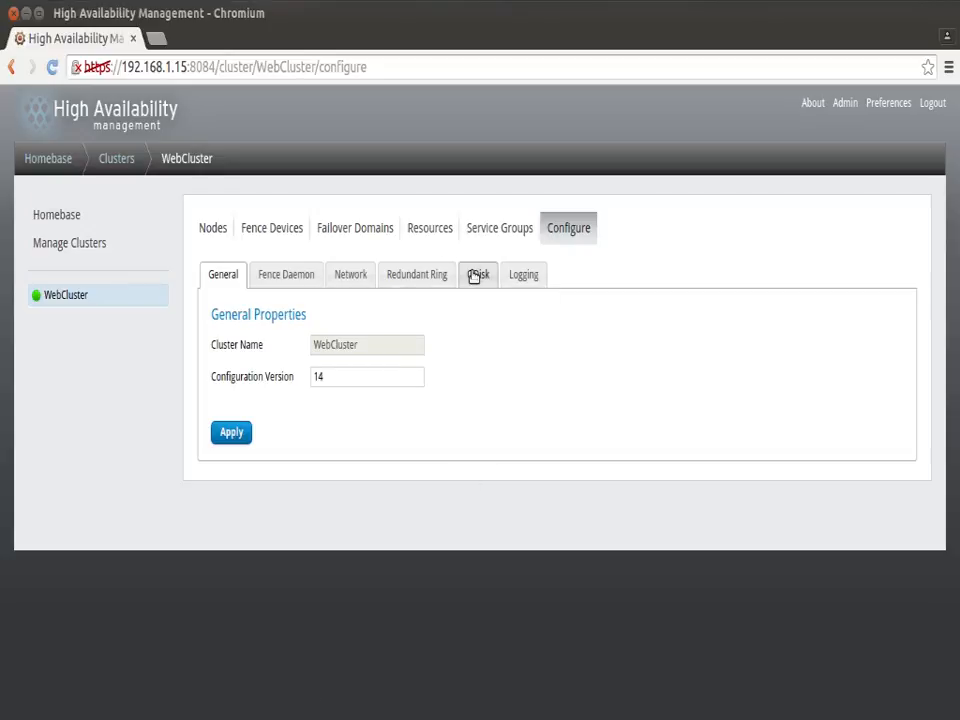
pyautogui.click(478, 274)
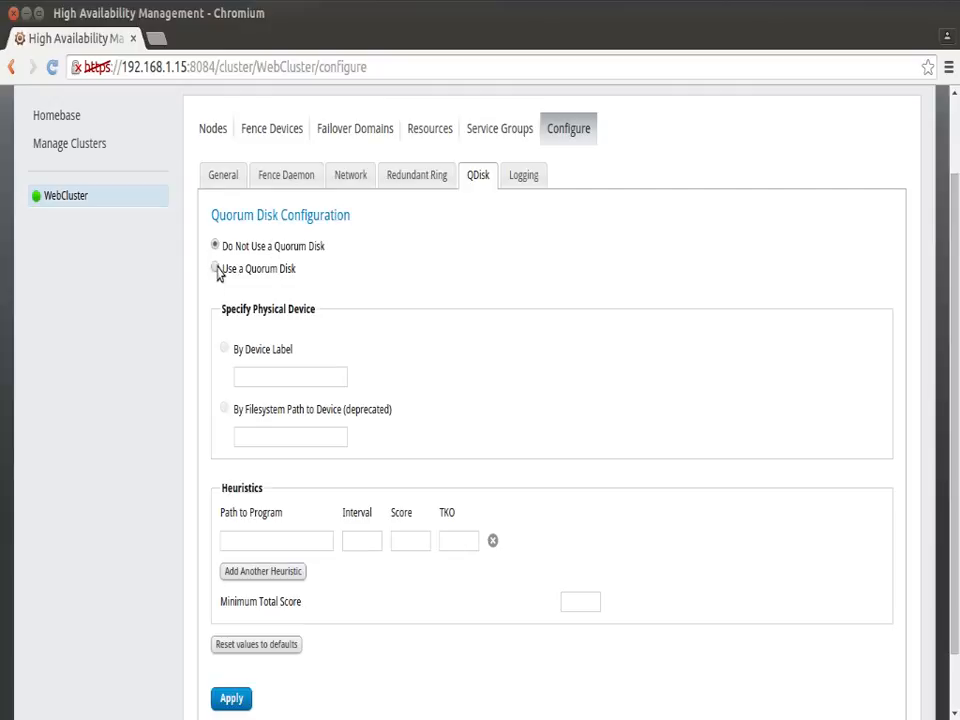
pyautogui.click(216, 268)
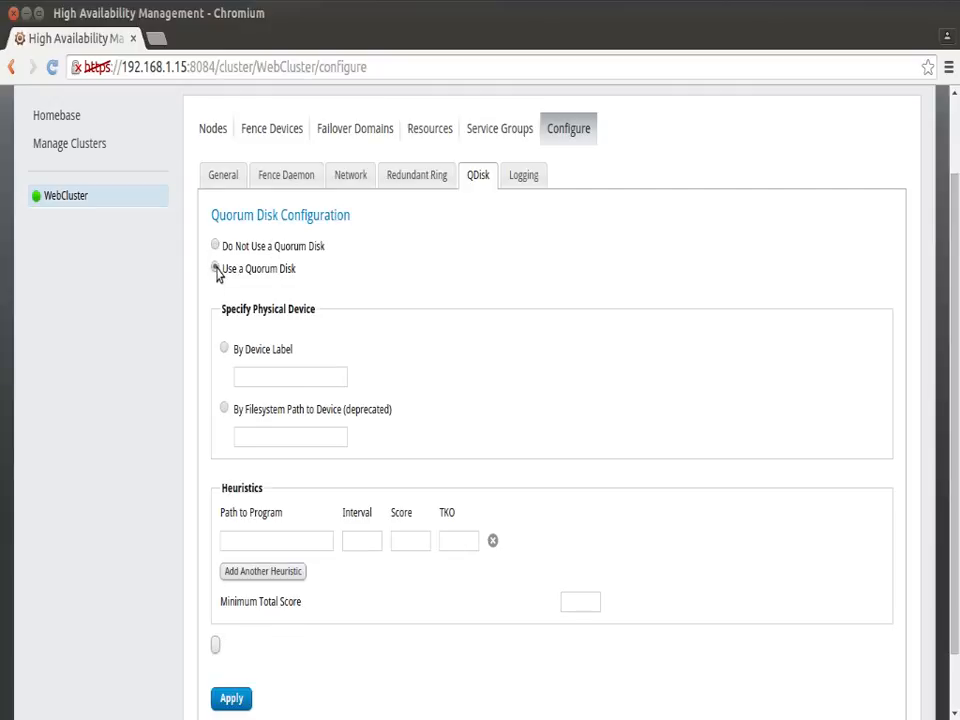
pyautogui.click(224, 348)
pyautogui.write('quorum')
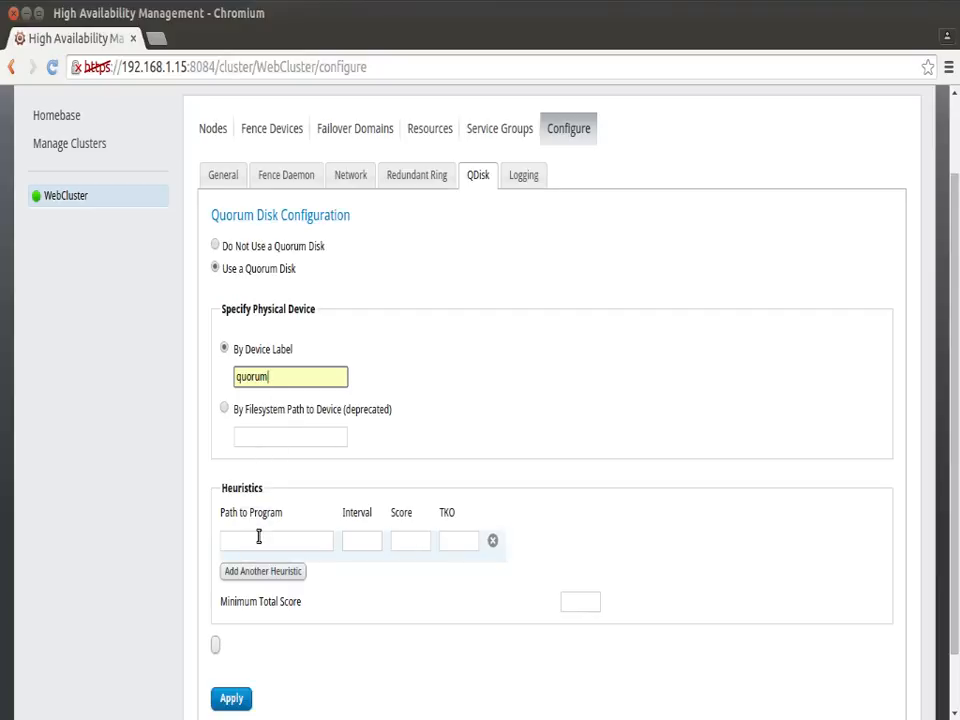
# - Enter heuristic program ping -c1 -w1 192.168.1.200 for the quorum disk
pyautogui.click(276, 540)
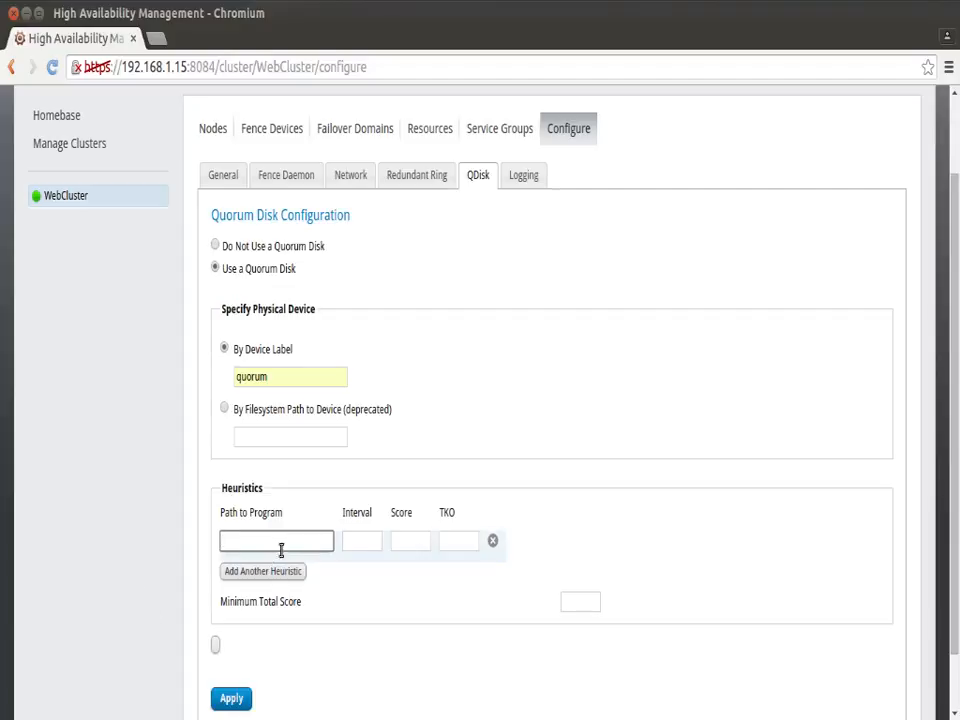
pyautogui.write('ping -c1 -w1 192.168.1.200')
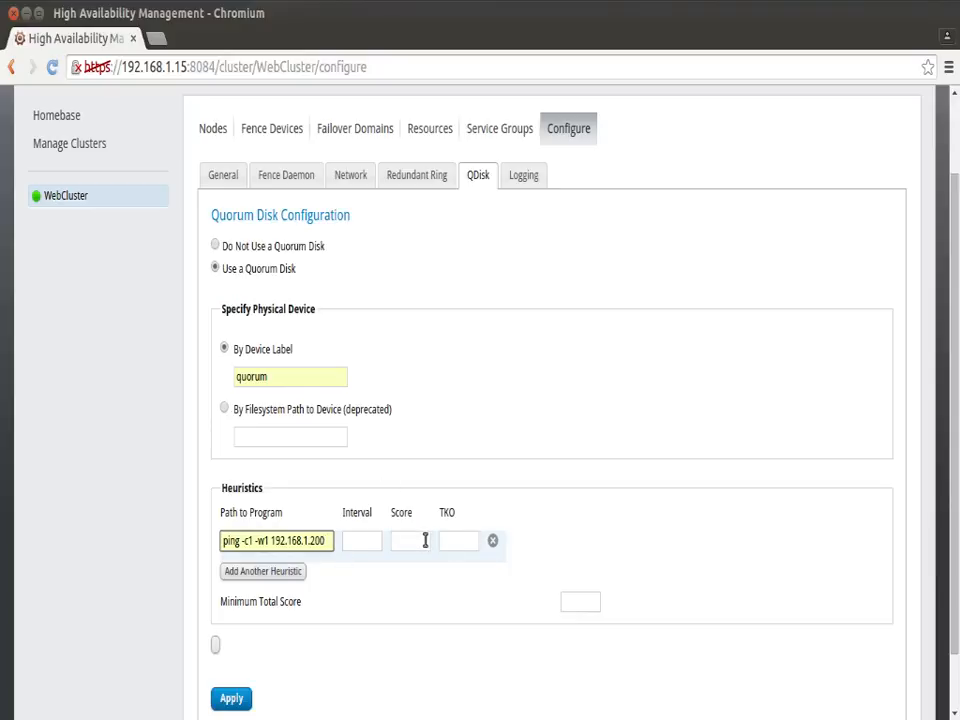
pyautogui.click(232, 696)
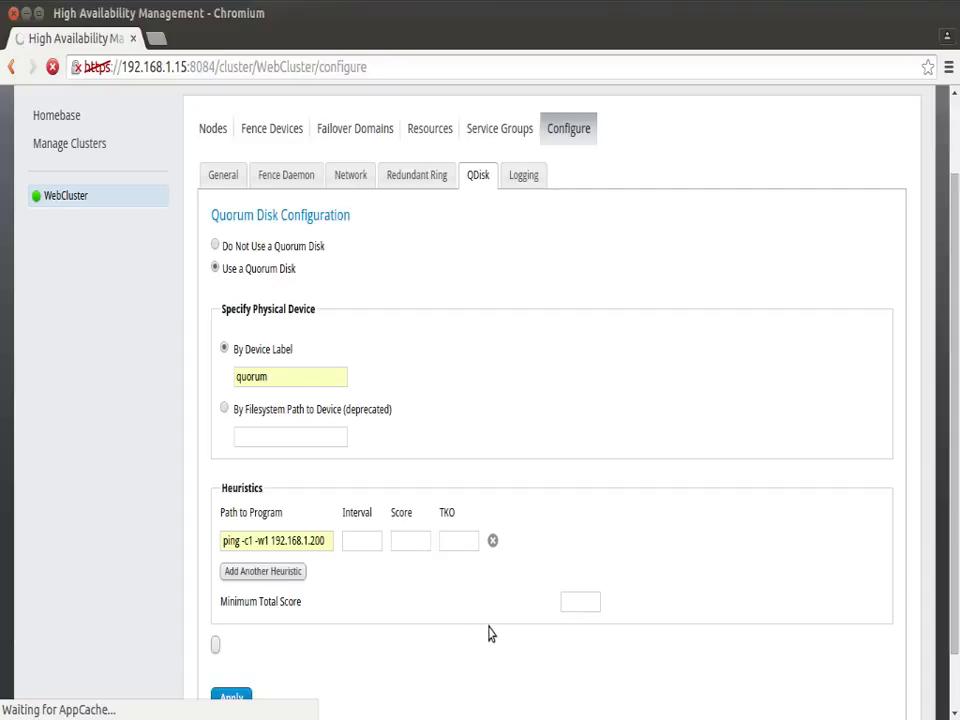
# - Give the ping heuristic a score of 1
pyautogui.click(232, 696)
pyautogui.write('2')
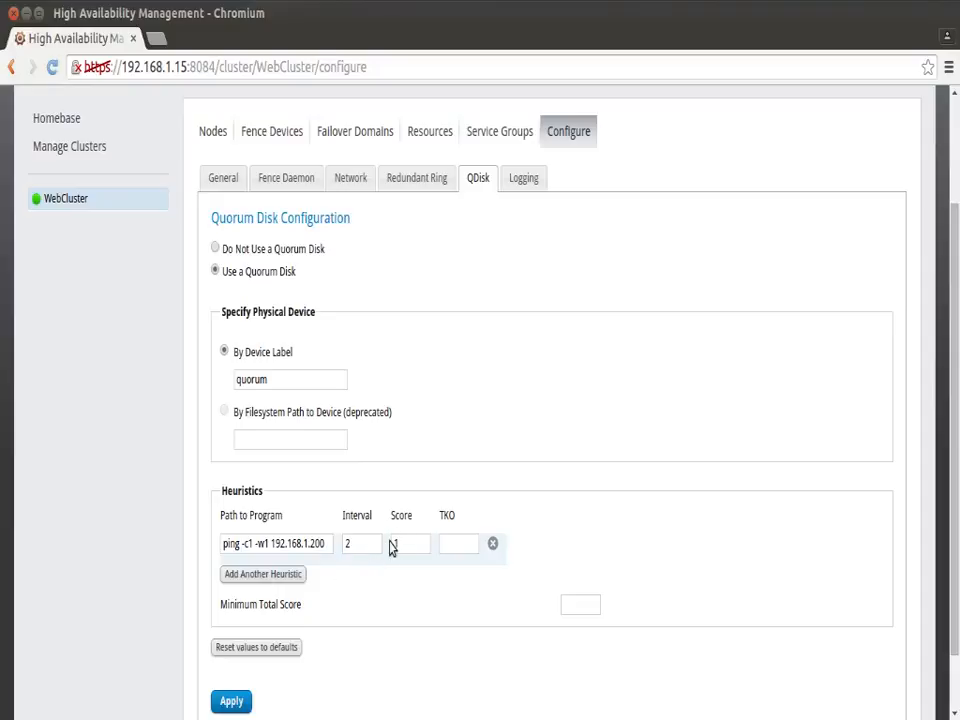
pyautogui.write('1')
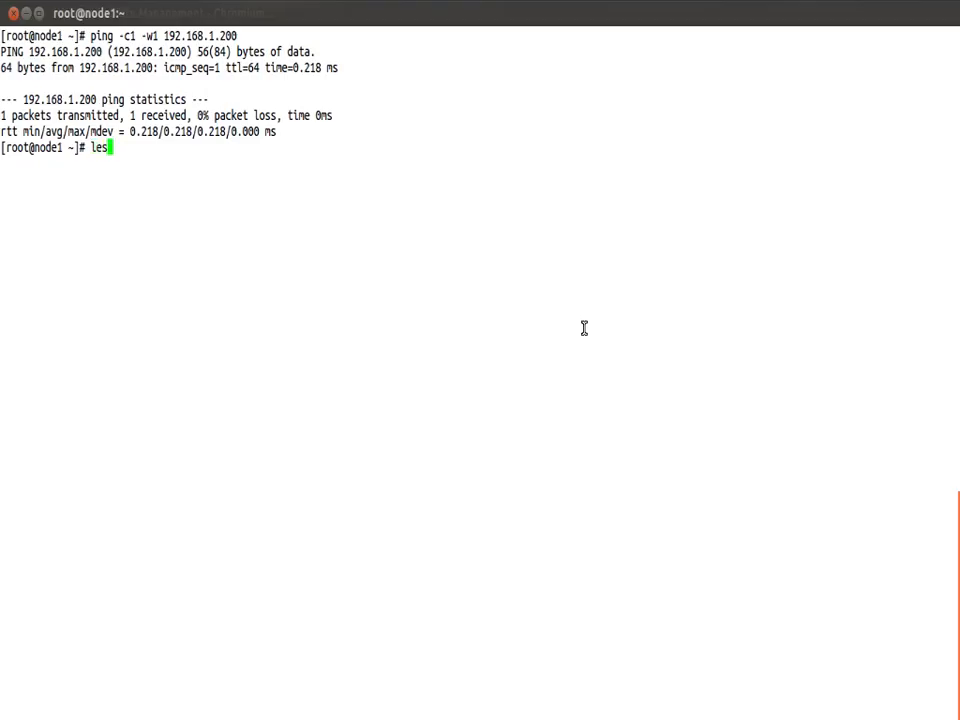
# - Review /etc/cluster/cluster.conf in less, checking the quorumd section, then quit
pyautogui.write('s /etc/')
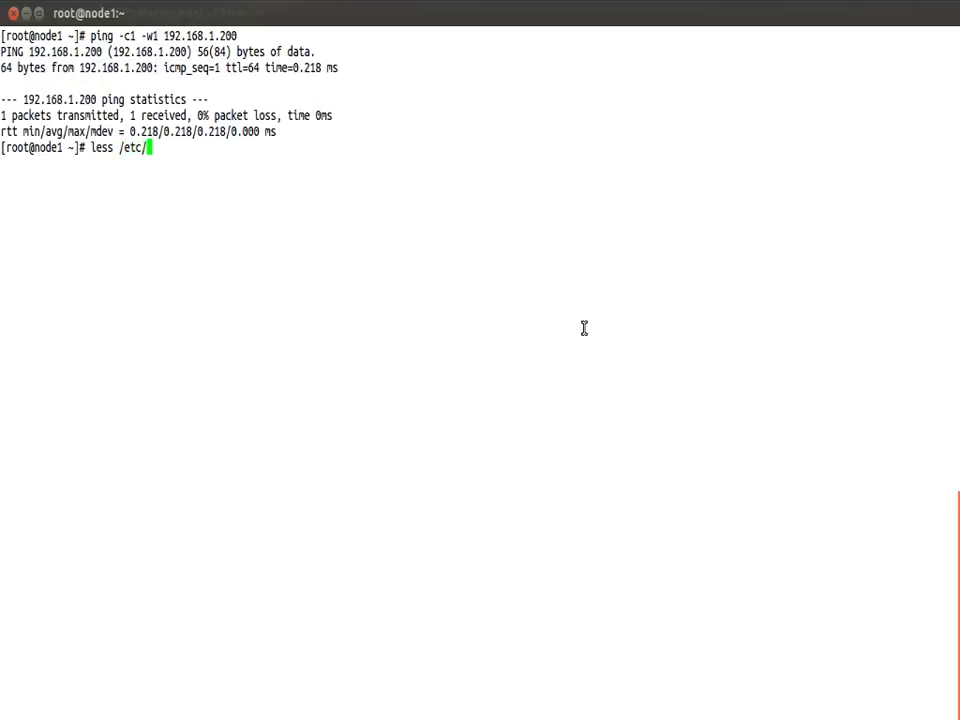
pyautogui.write('cluster/cl')
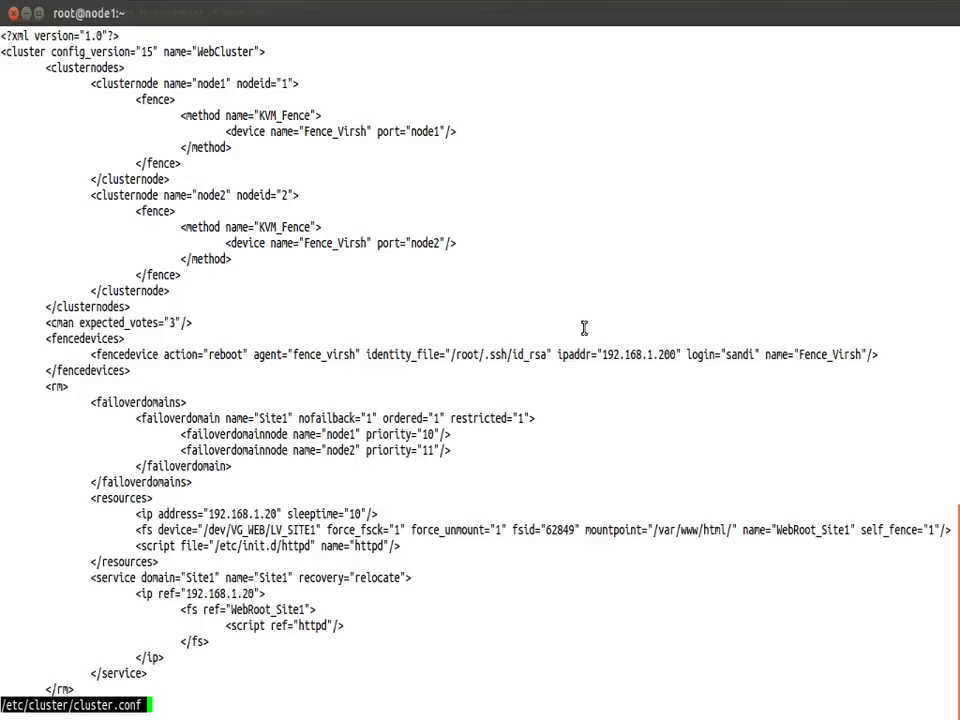
pyautogui.moveTo(588, 324)
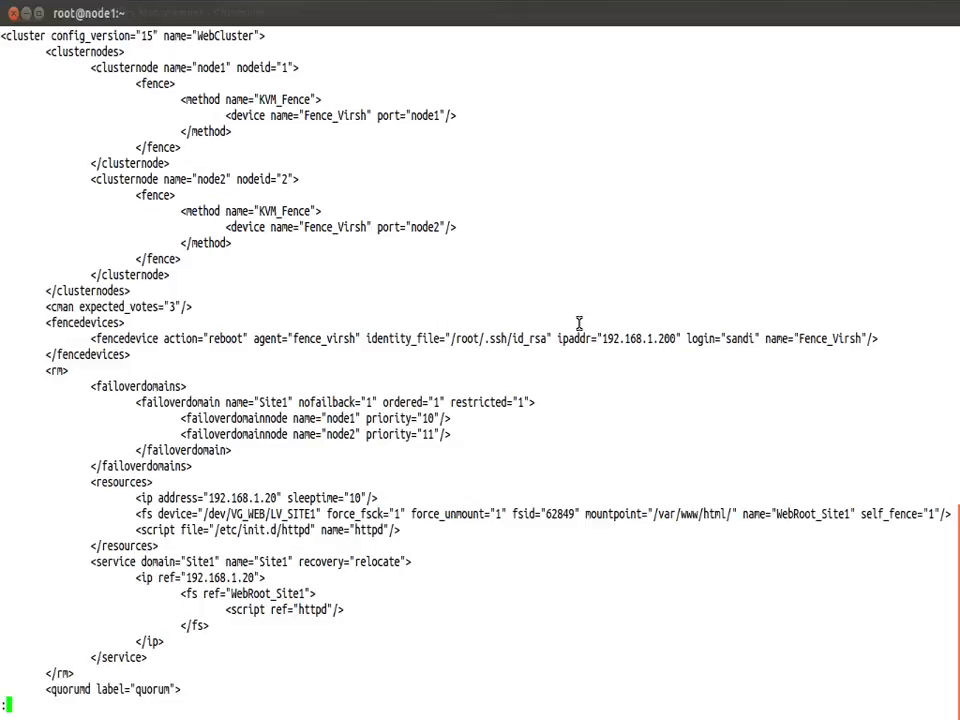
pyautogui.scroll(-3)
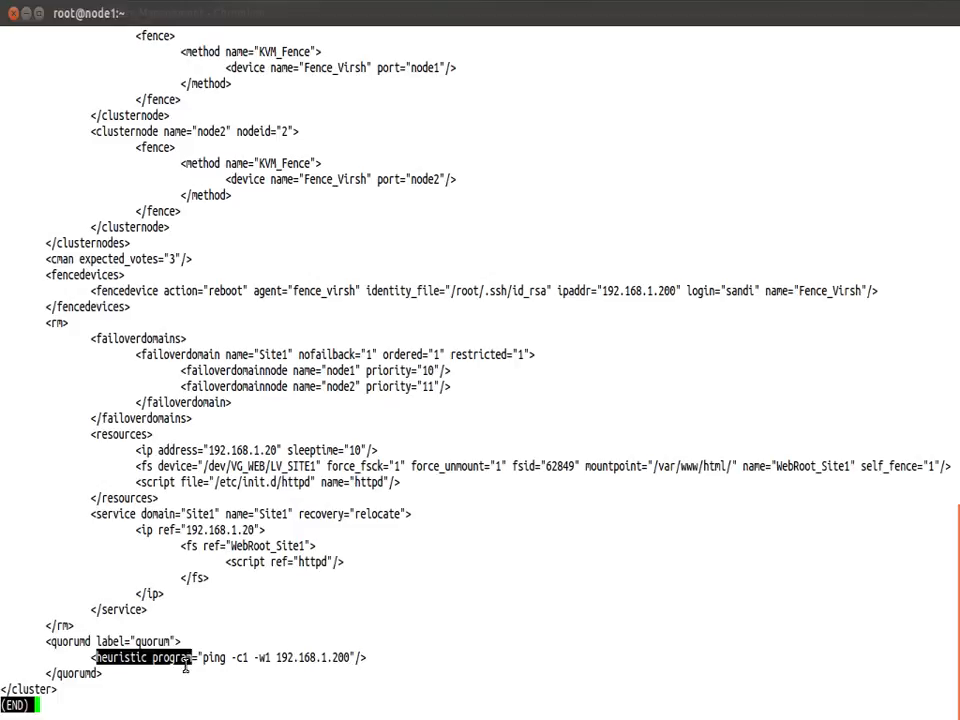
pyautogui.press('q')
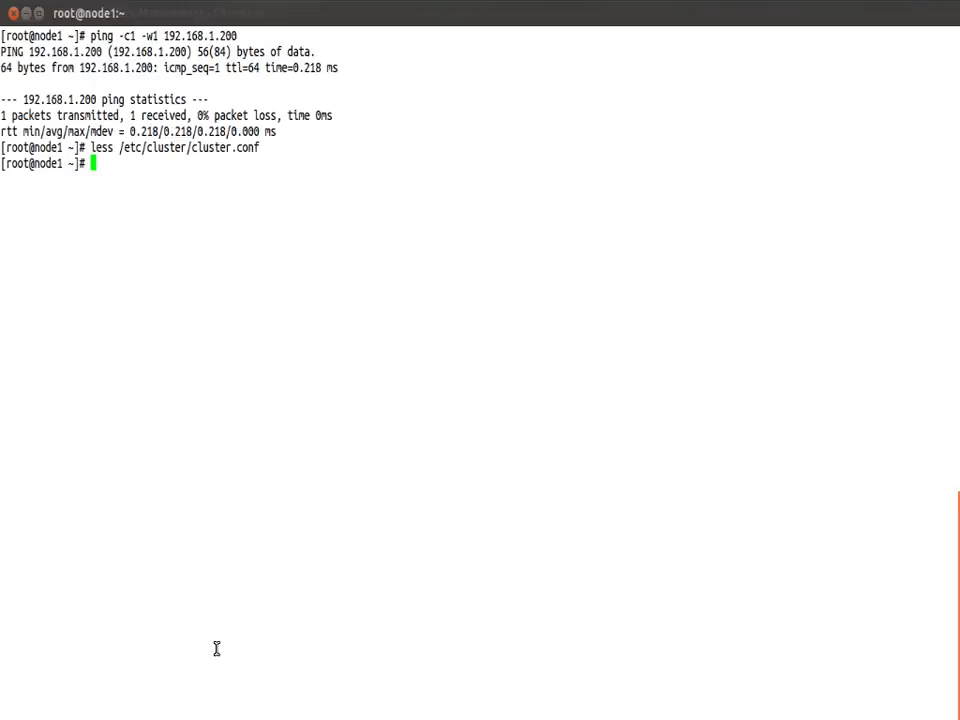
# - Run clustat on node1 showing WebCluster quorate with the quorum disk online
pyautogui.write('cl')
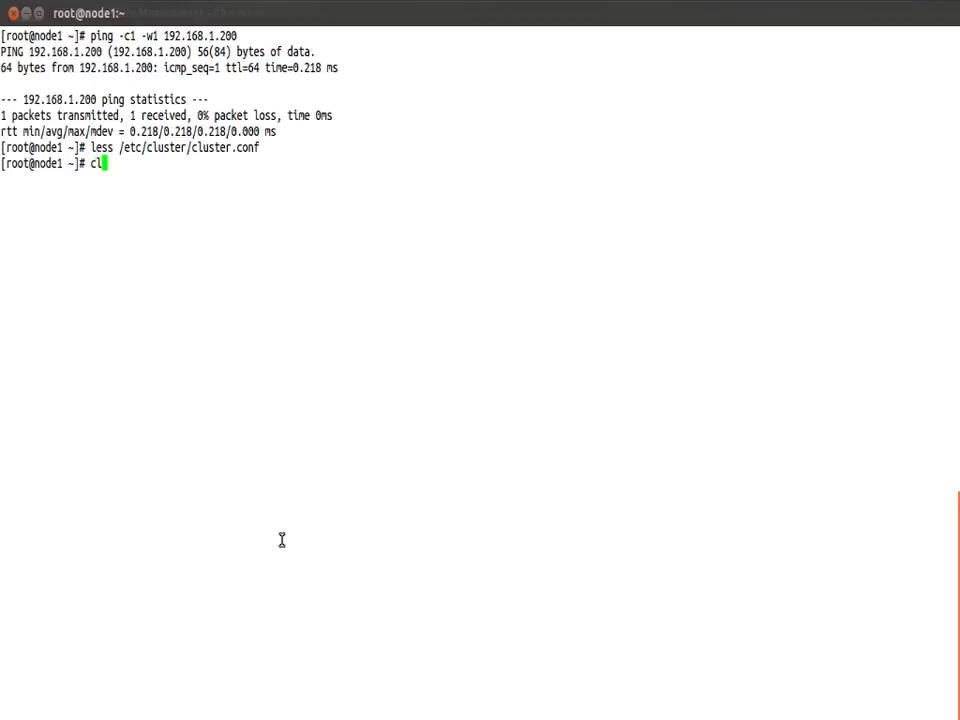
pyautogui.write('ustat')
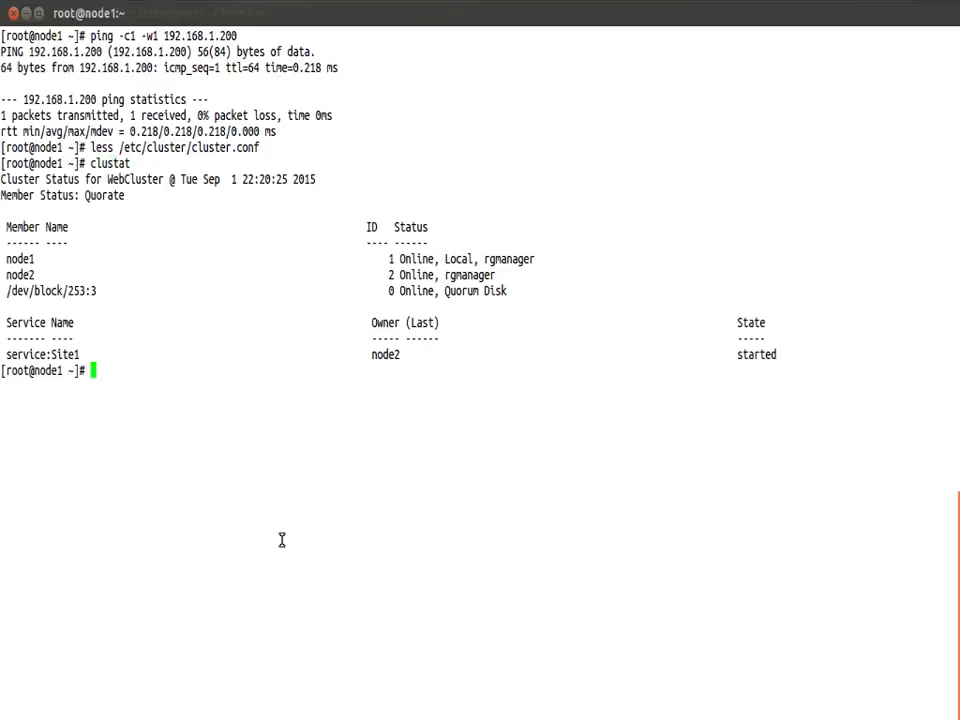
pyautogui.moveTo(512, 294)
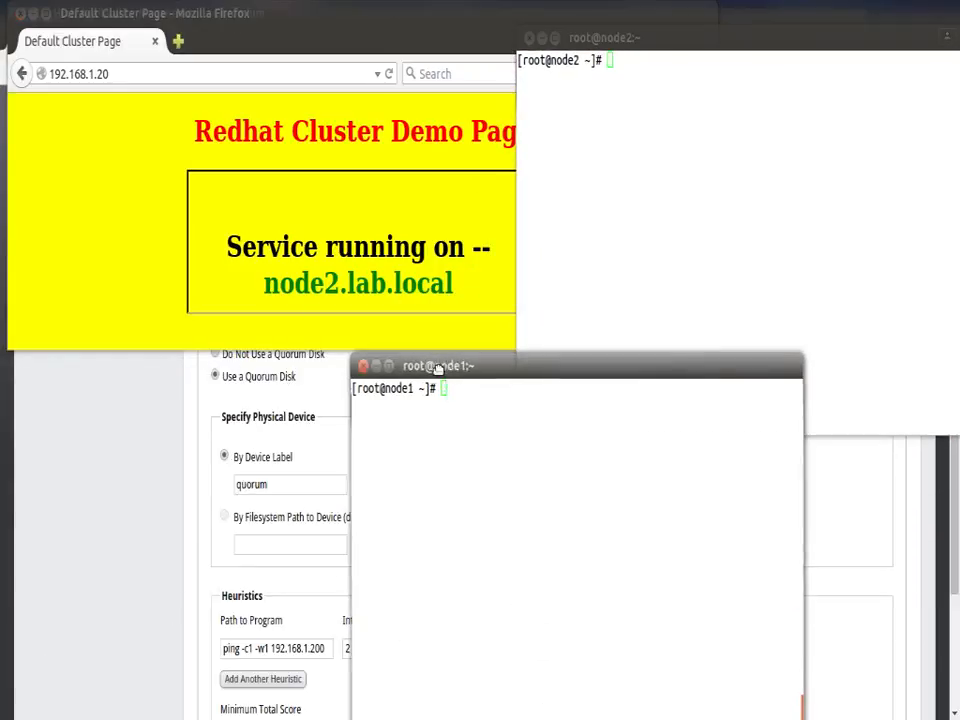
# - Follow node1's system log live with tail -f /var/log/messages
pyautogui.moveTo(436, 364); pyautogui.dragTo(112, 364)
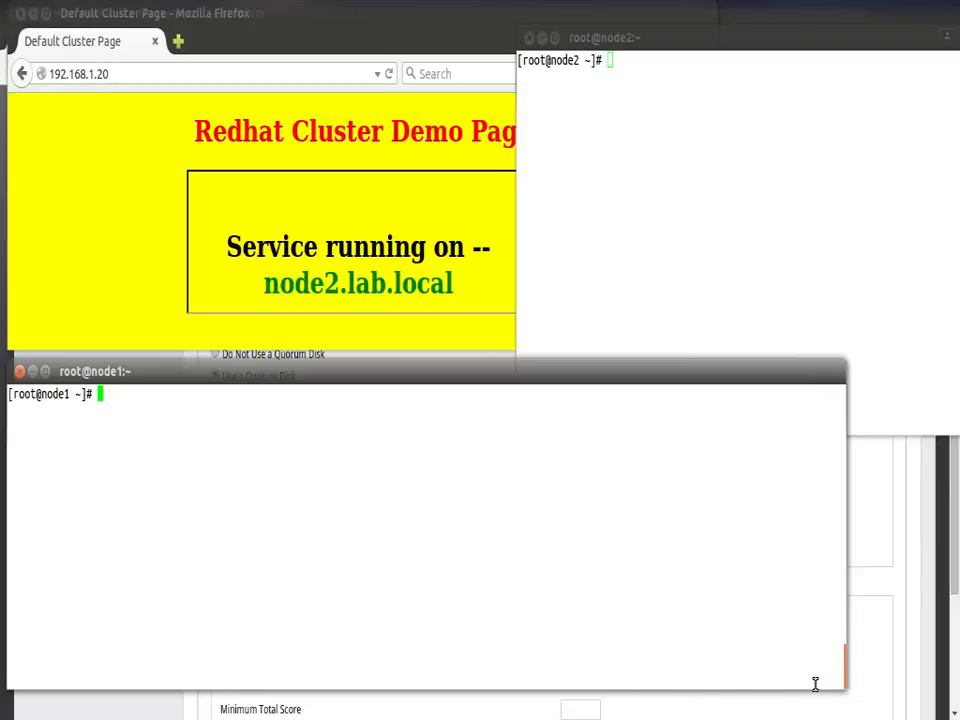
pyautogui.moveTo(696, 680)
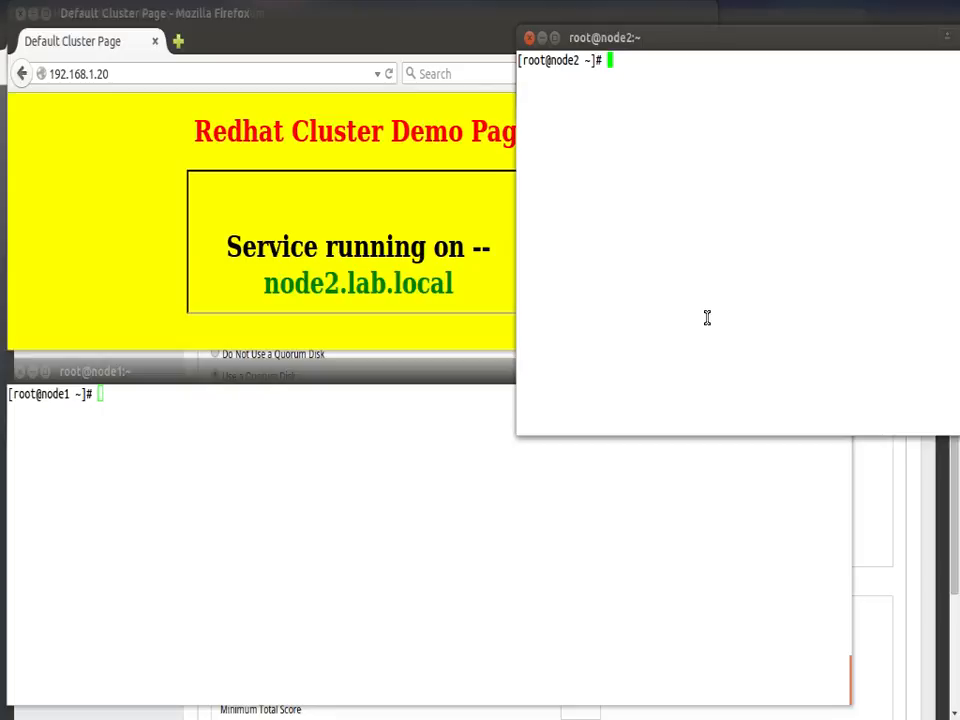
pyautogui.click(96, 370)
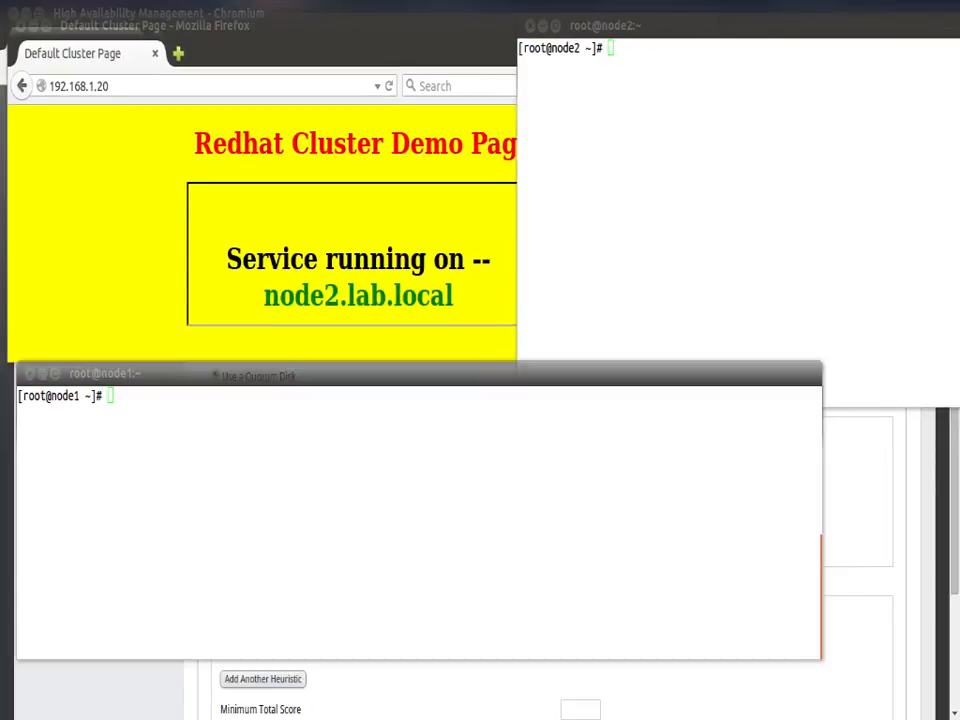
pyautogui.write('tail -f')
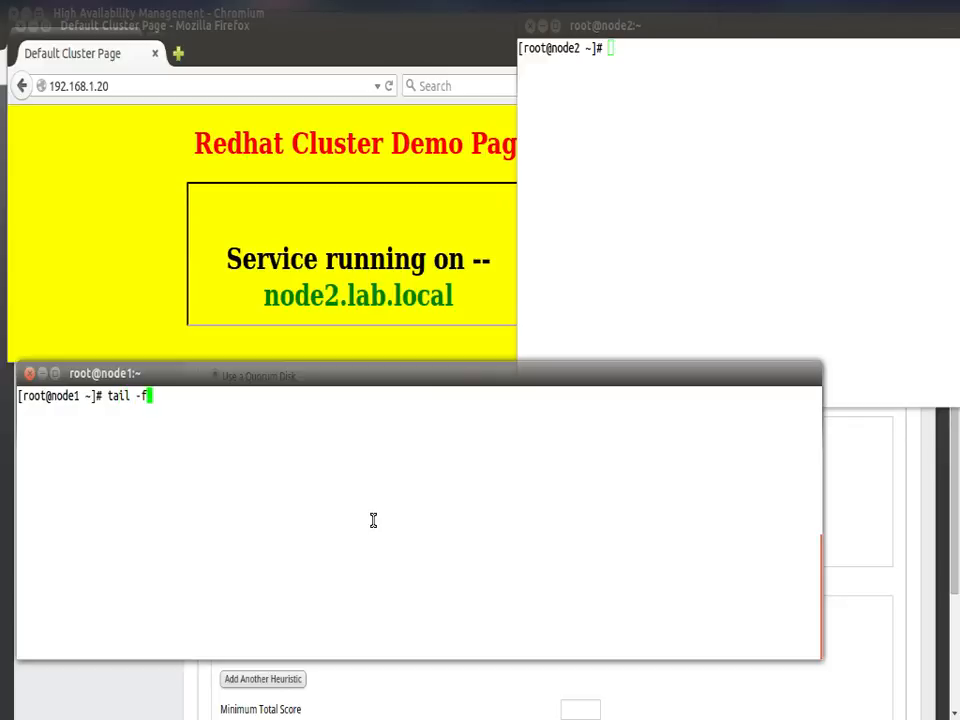
pyautogui.write('/var')
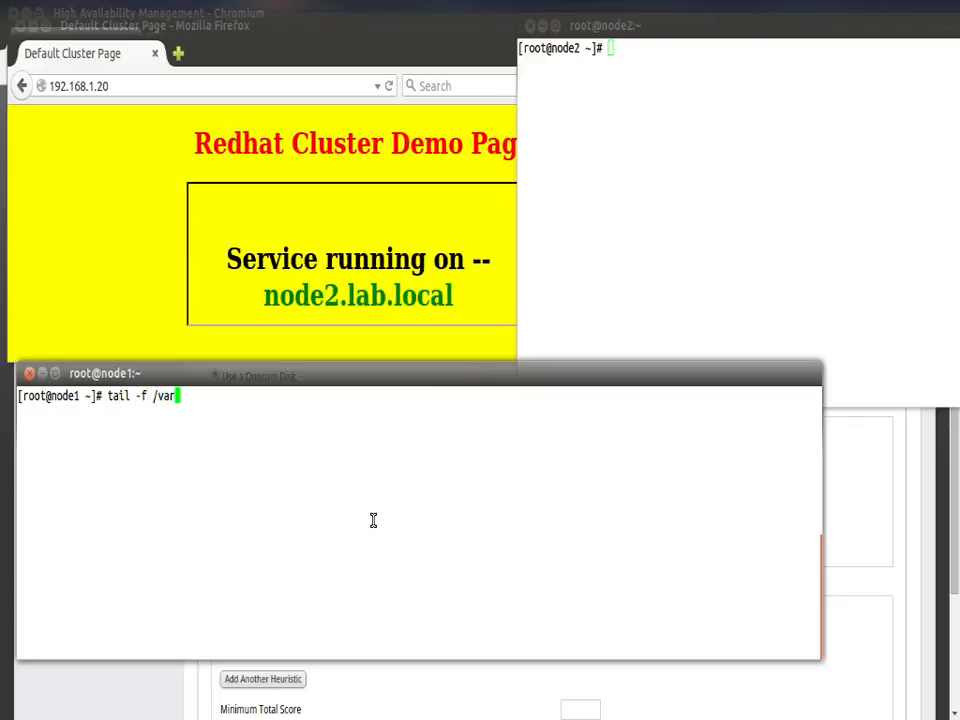
pyautogui.write('/log')
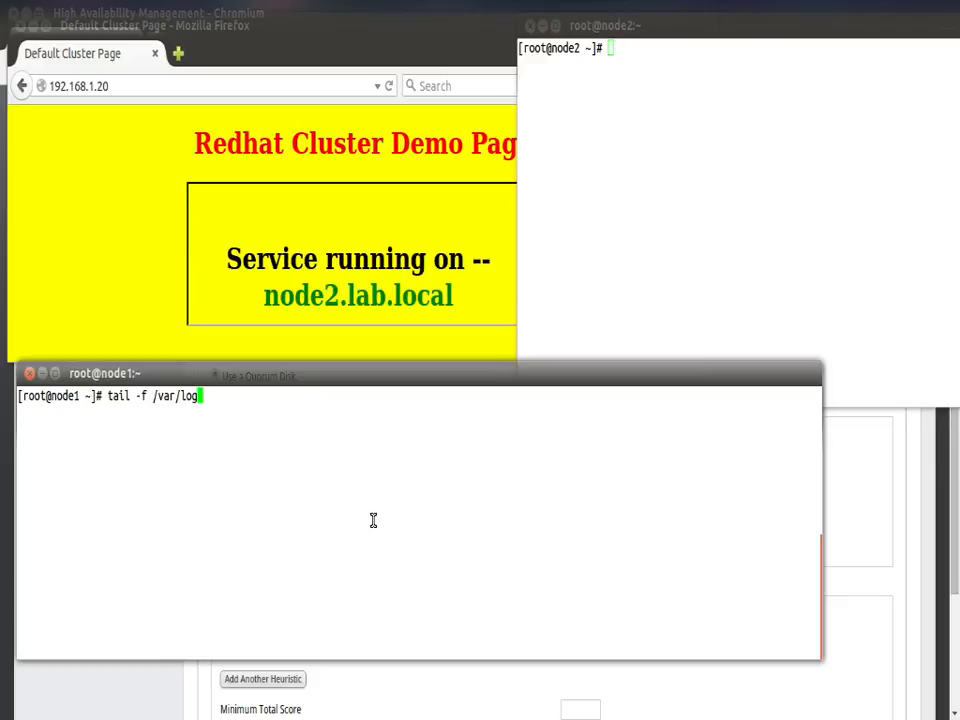
pyautogui.write('messages')
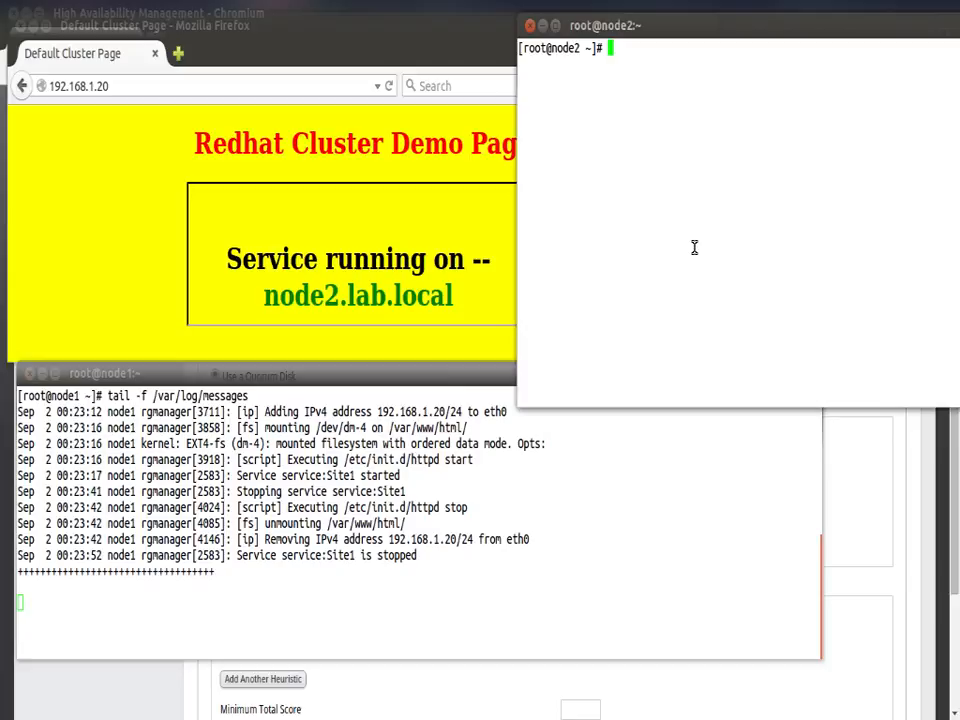
pyautogui.moveTo(704, 248)
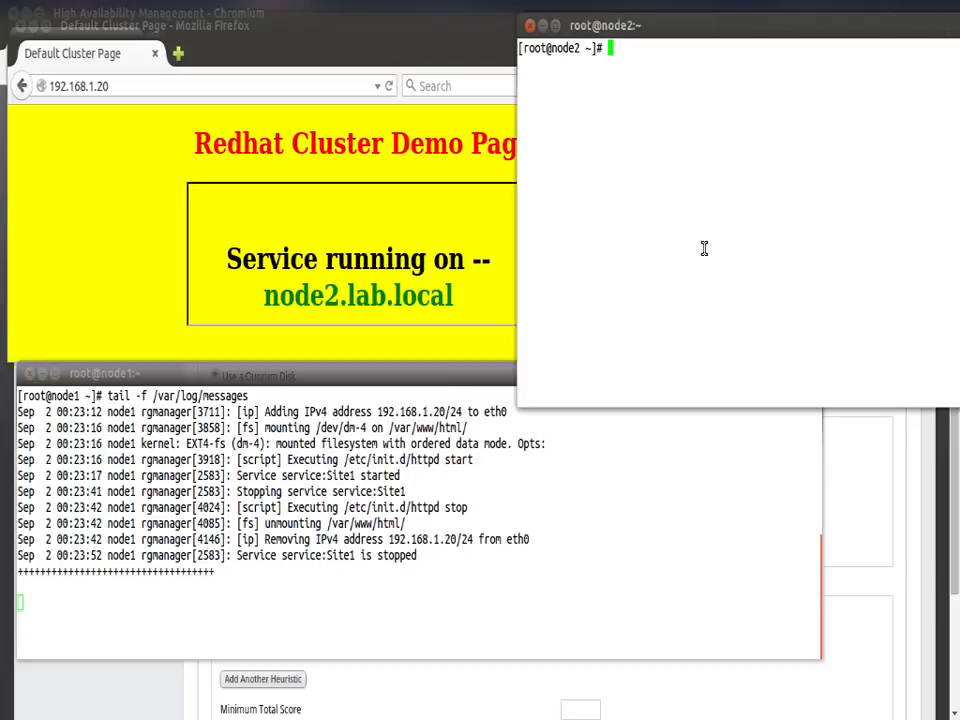
# - Crash node2 with echo "c" > /proc/sysrq-trigger so Site1 fails over to node1
pyautogui.write('echo')
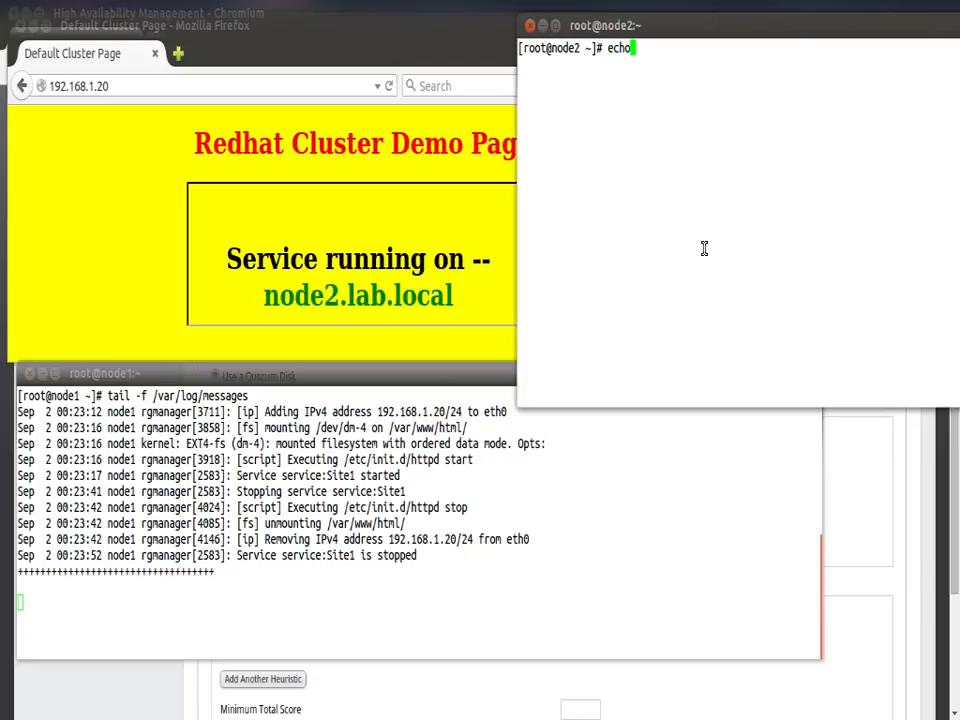
pyautogui.write('"c" > /v')
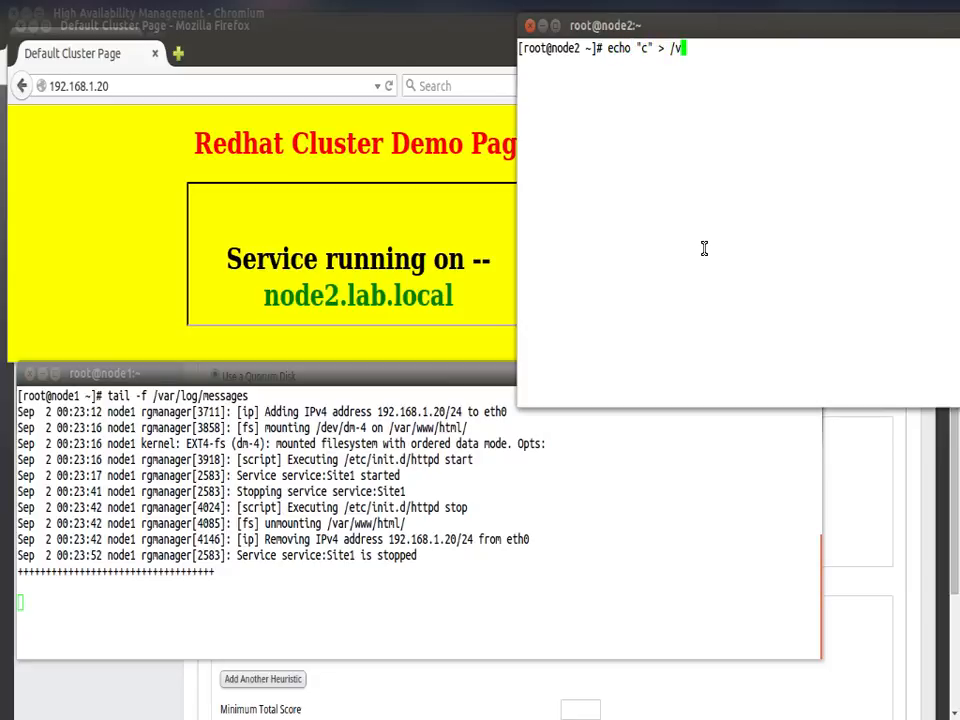
pyautogui.write('proc/')
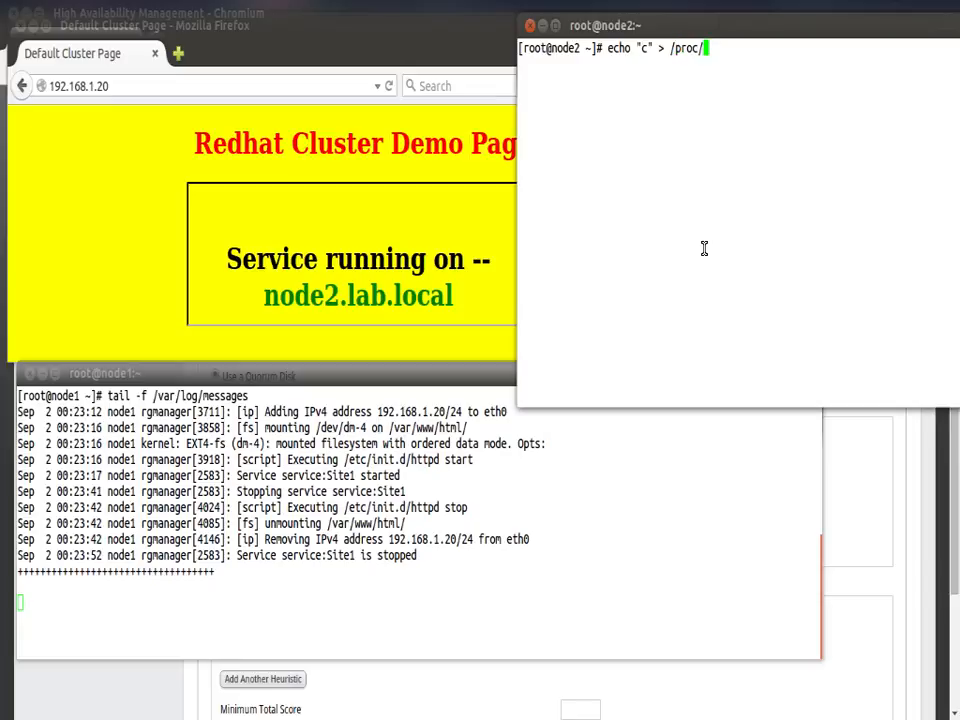
pyautogui.write('sys')
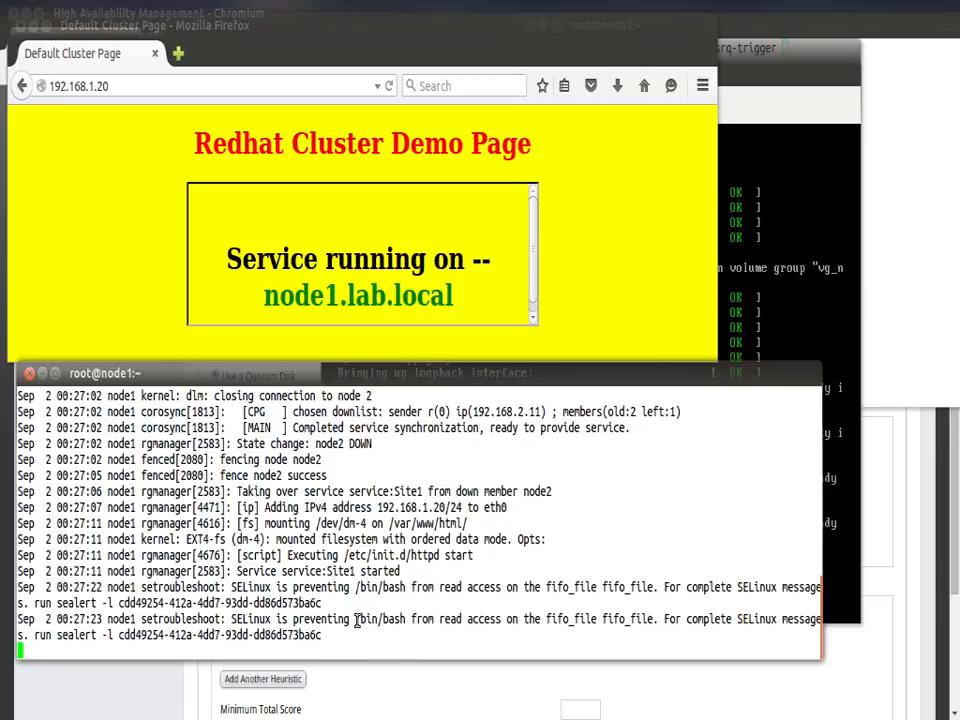
# - Dismiss node2's PuTTY 'Connection reset by peer' error after it rejoins the cluster
pyautogui.doubleClick(378, 618)
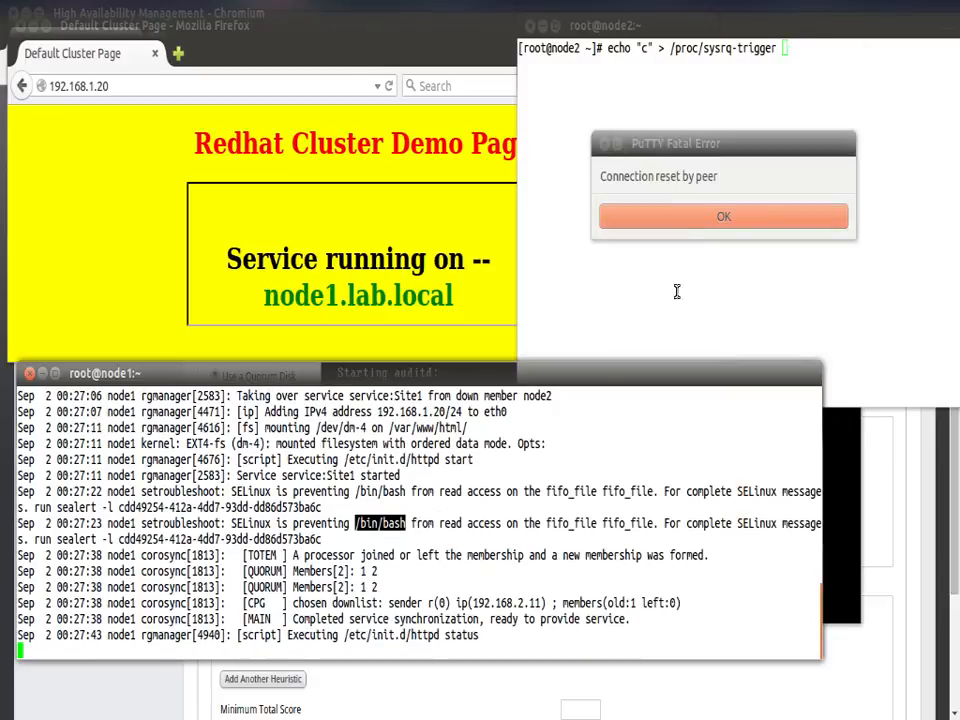
pyautogui.click(724, 216)
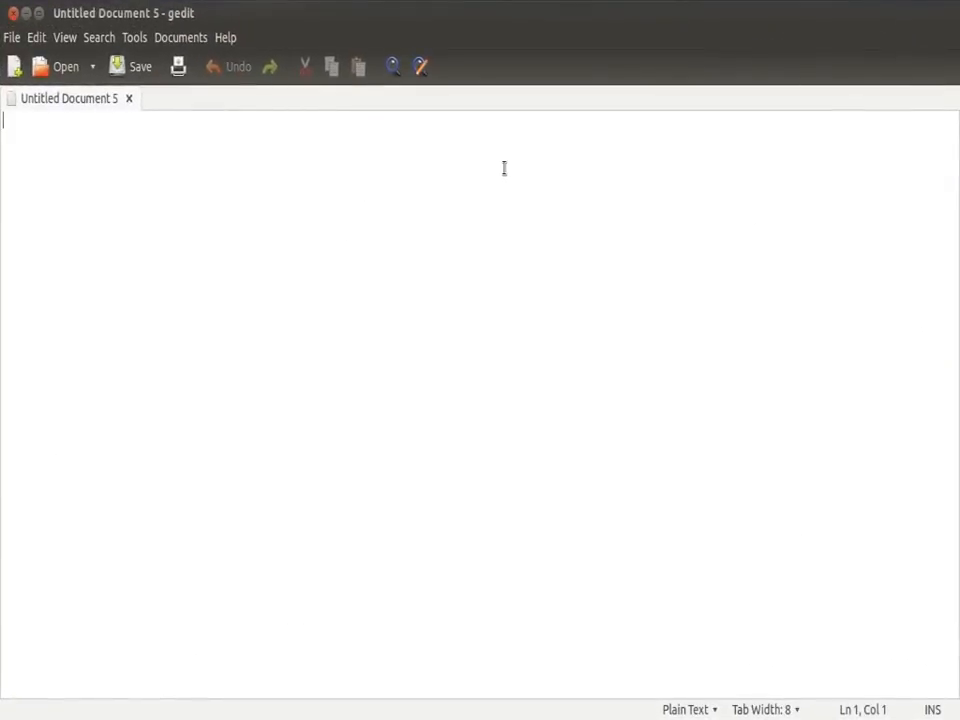
# - List rgmanager, clvmd and cman on separate lines in the gedit note
pyautogui.write('rgmn')
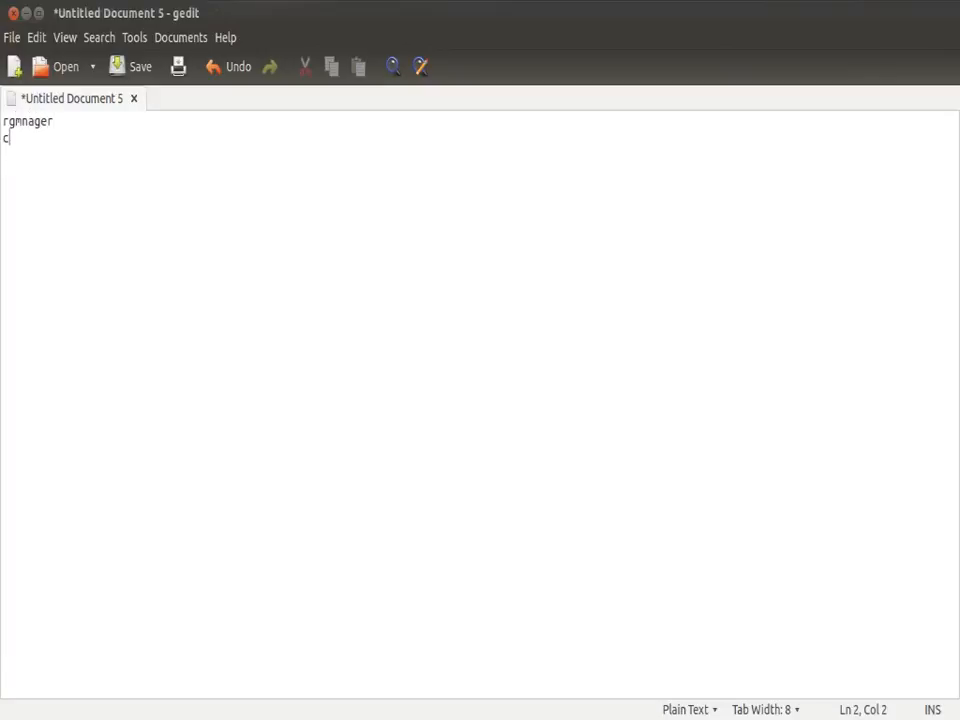
pyautogui.write('lvm')
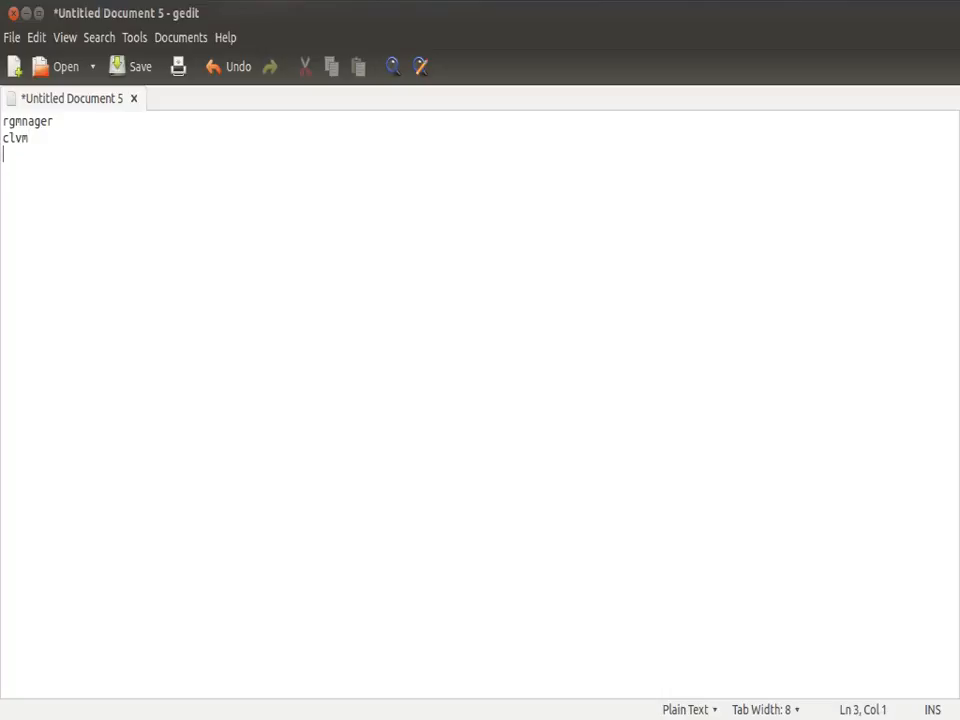
pyautogui.write('cman')
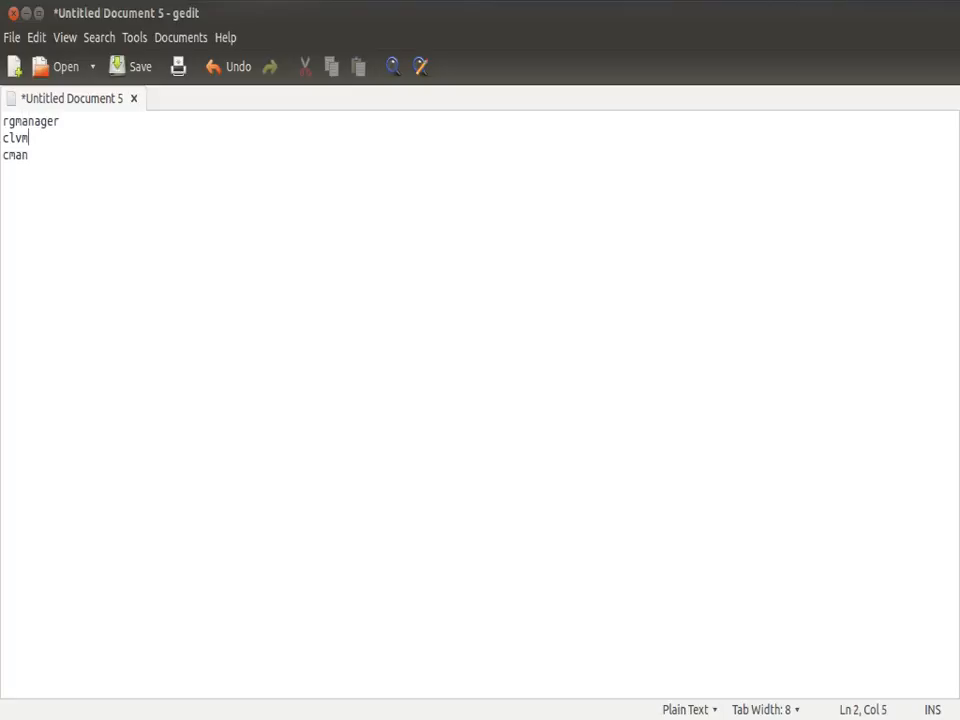
pyautogui.write('d')
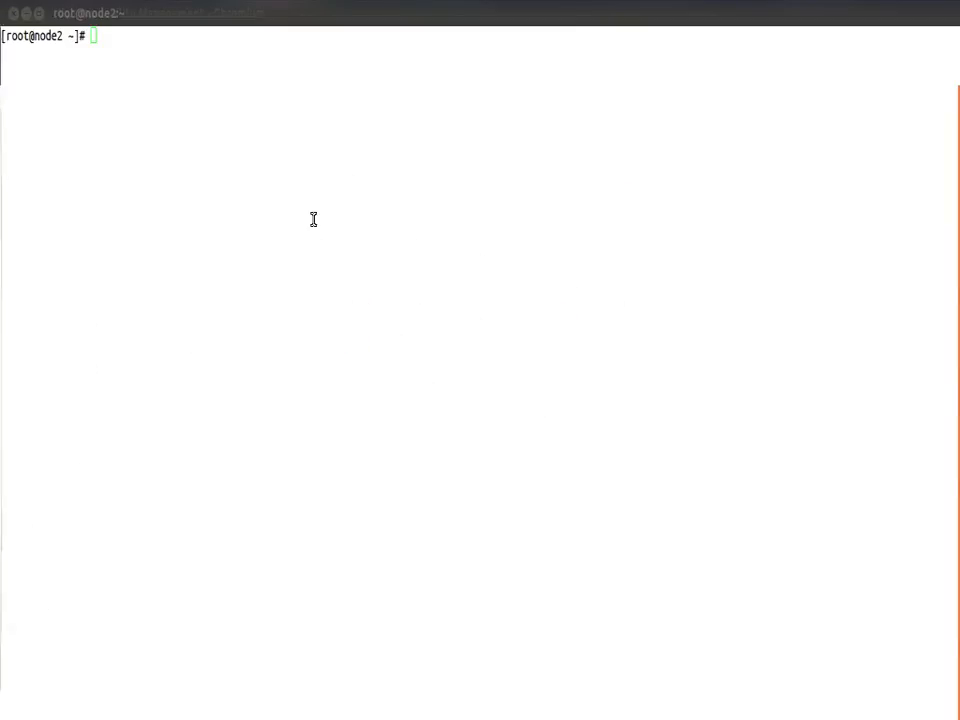
# - Stop rgmanager, clvmd and cman on node2, run init 0 and dismiss the PuTTY error
pyautogui.write('service rg')
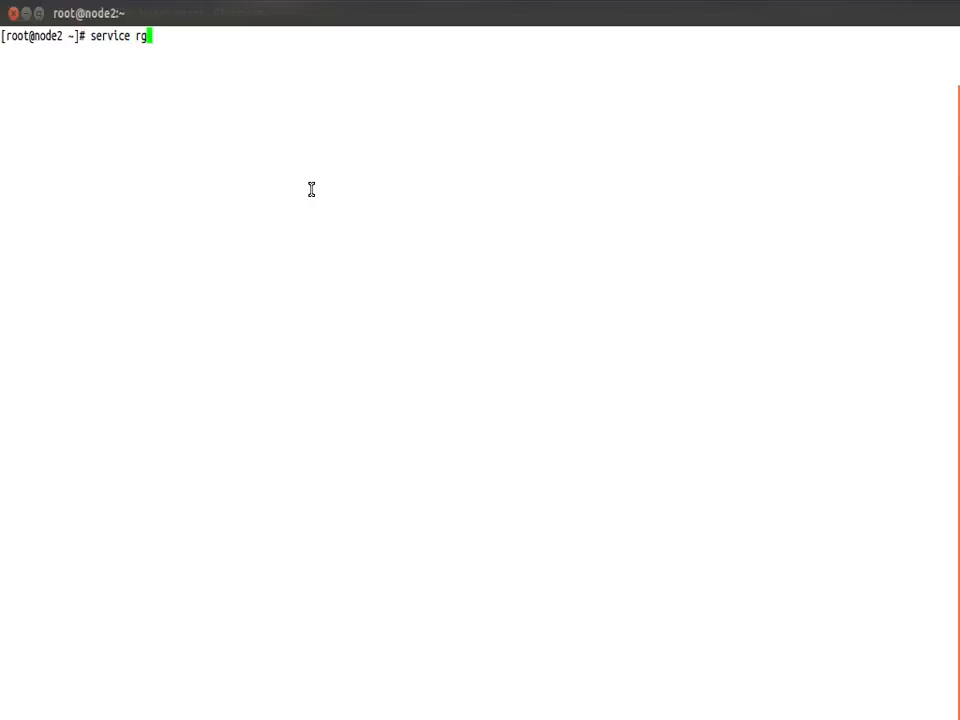
pyautogui.write('managerstop')
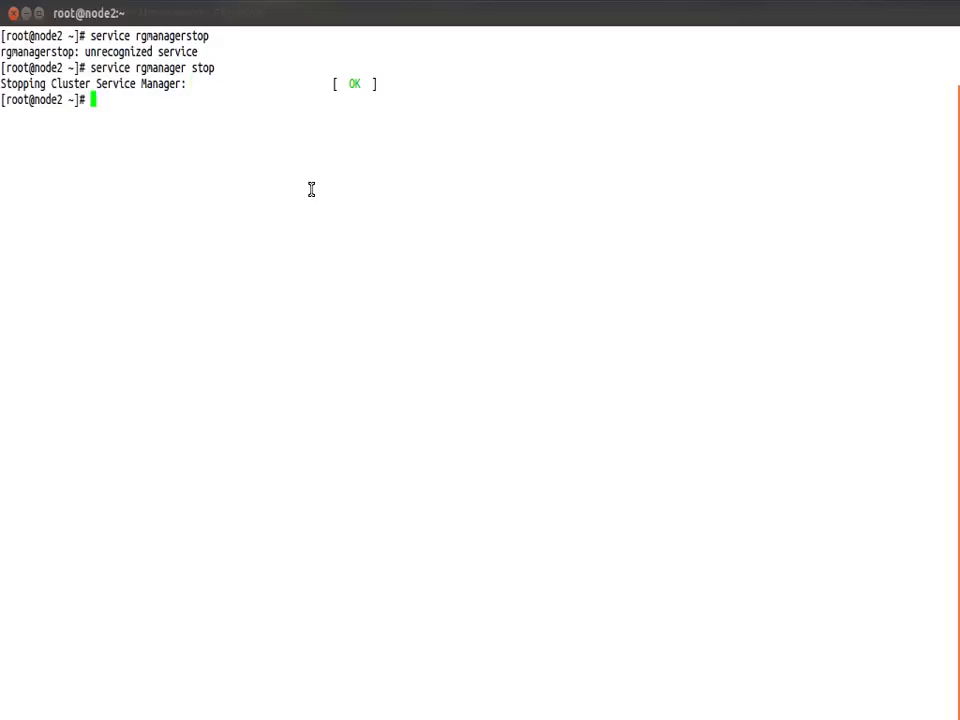
pyautogui.write('service rgmanager stop')
pyautogui.write('service clvmd stop')
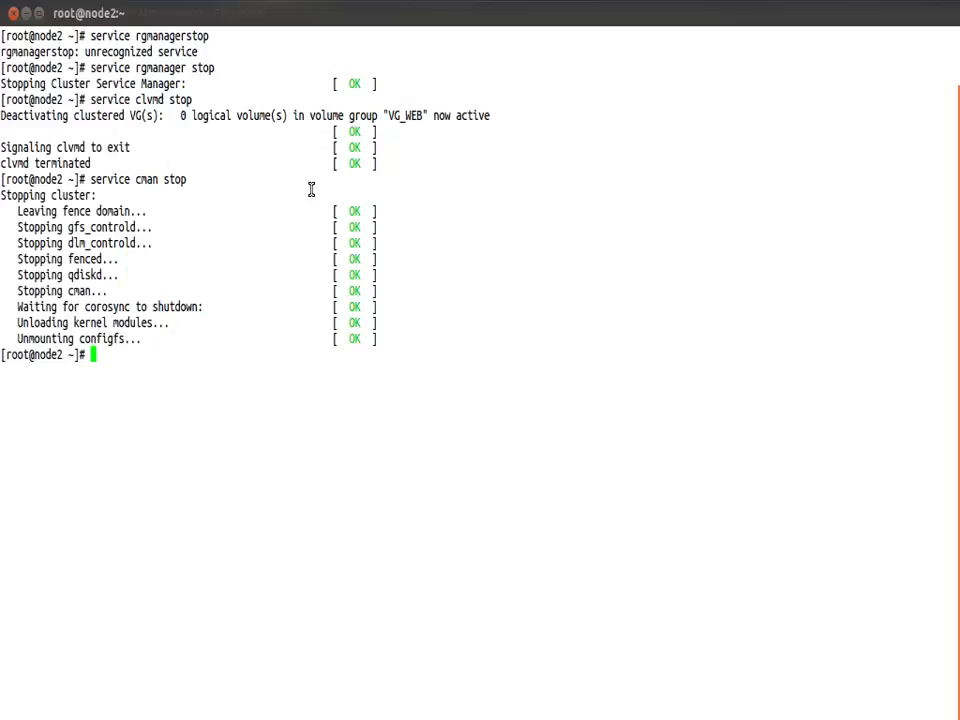
pyautogui.write('int')
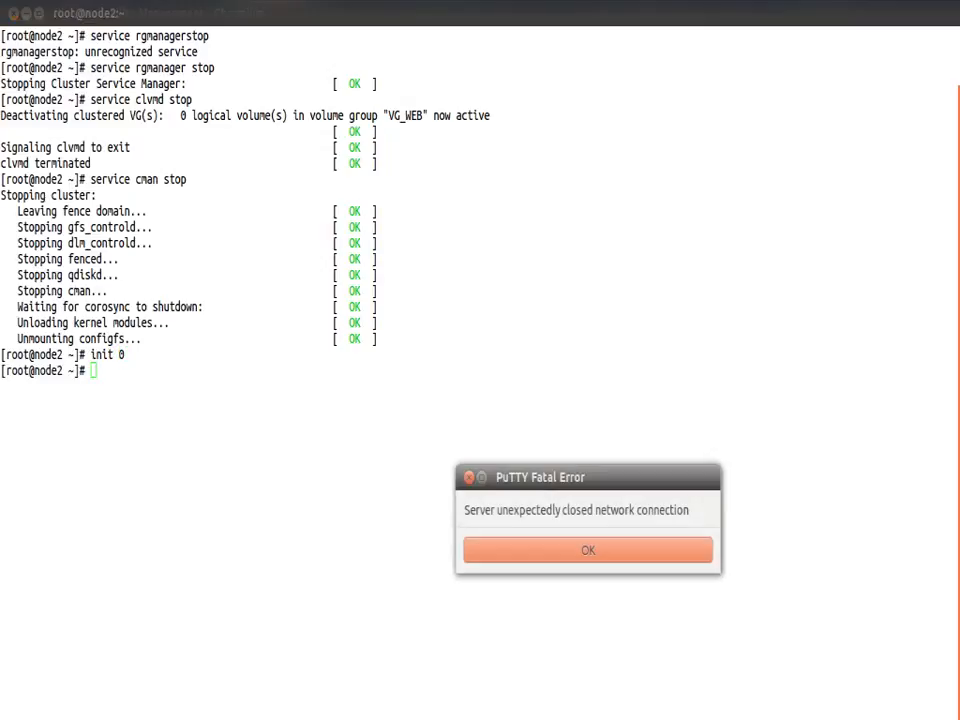
pyautogui.click(588, 550)
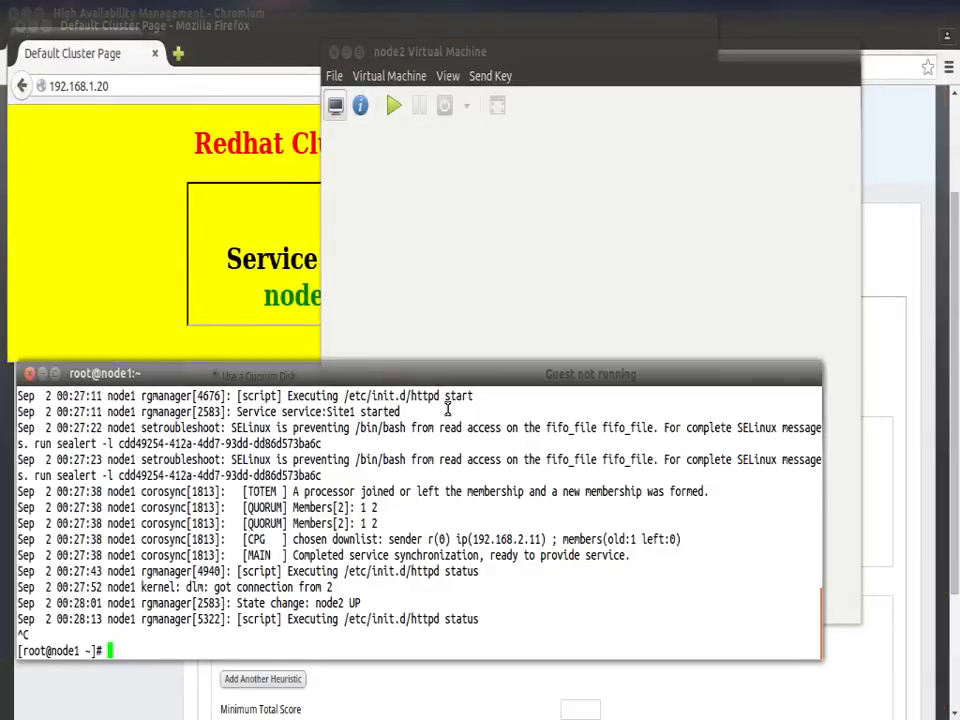
# - Leave node1's live log and begin entering a fence_ command at the prompt
pyautogui.write('fence_')
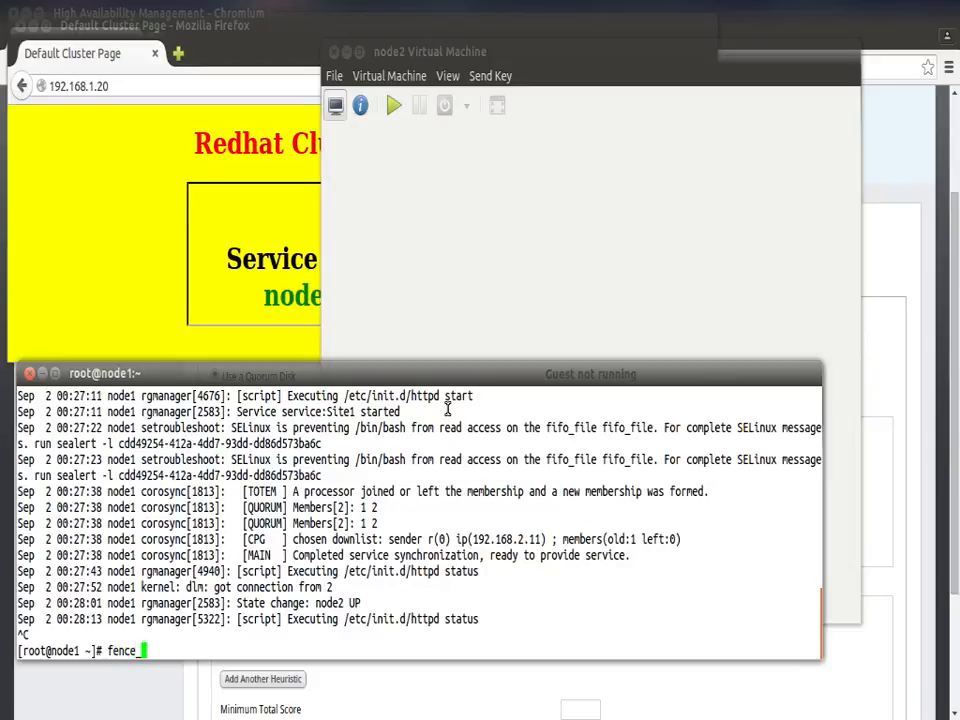